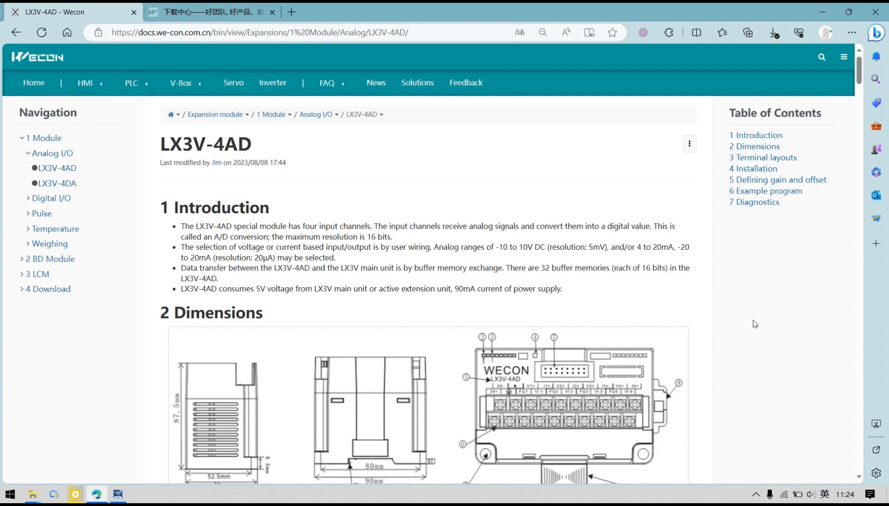
mouse_move(740, 317)
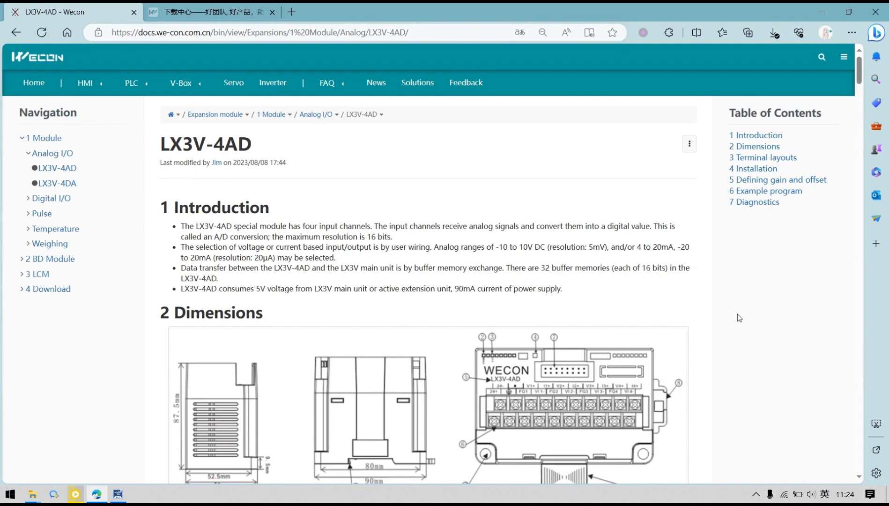
mouse_move(739, 313)
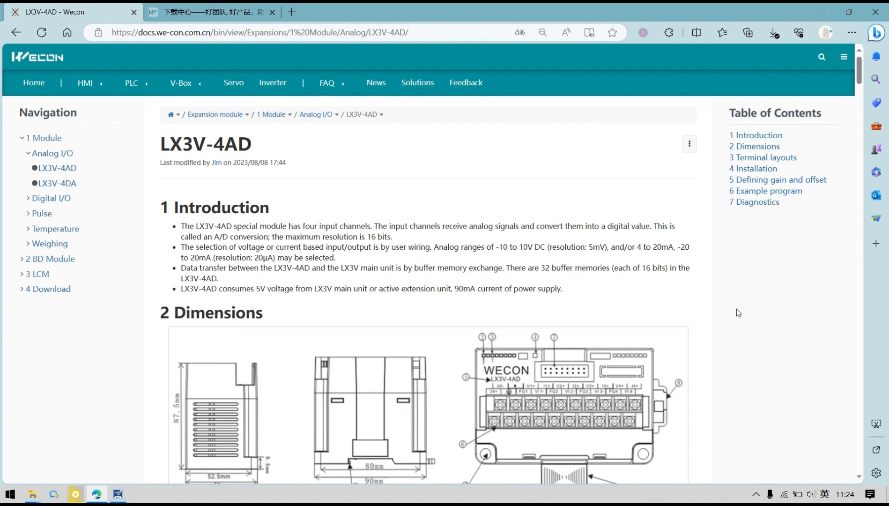
mouse_move(690, 322)
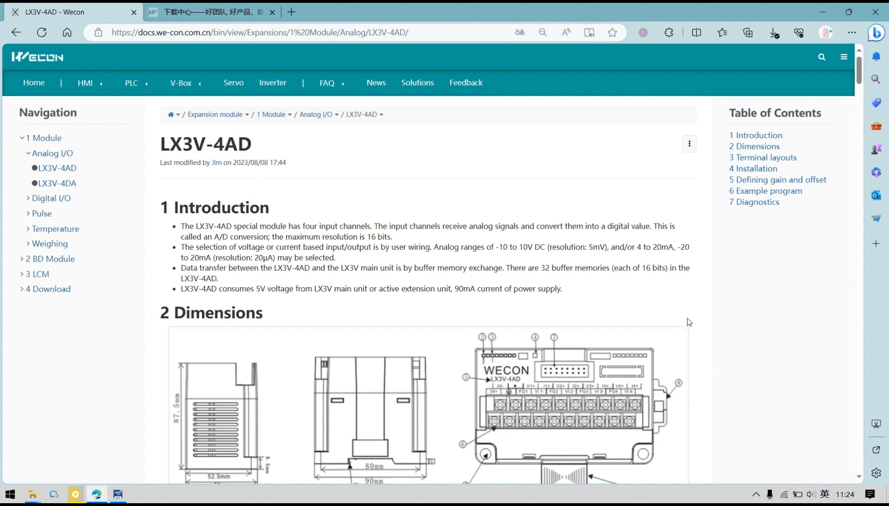
Scroll the LX3V-4AD docs page to the Terminal layouts voltage/current wiring diagram
scroll(down, 3)
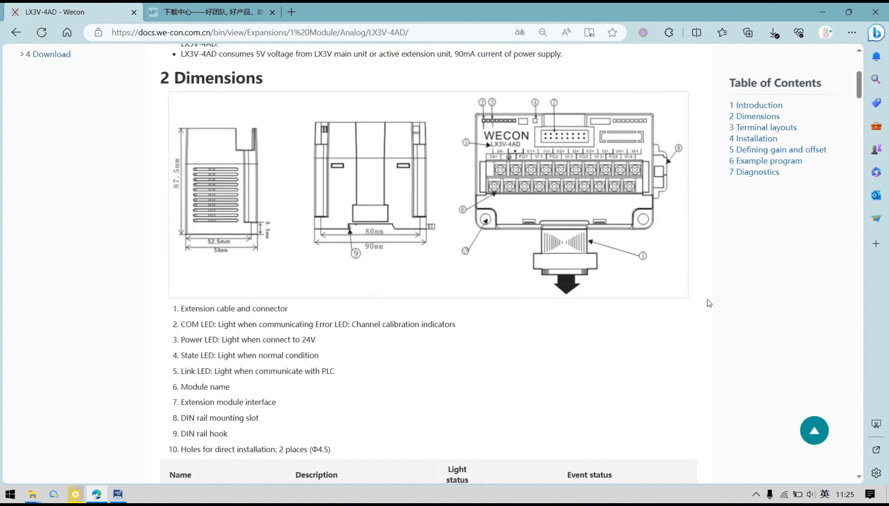
scroll(down, 3)
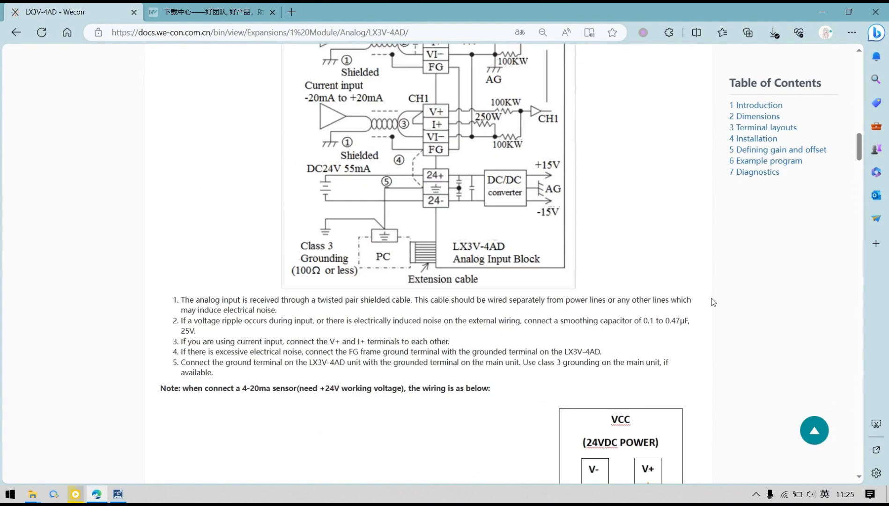
scroll(up, 3)
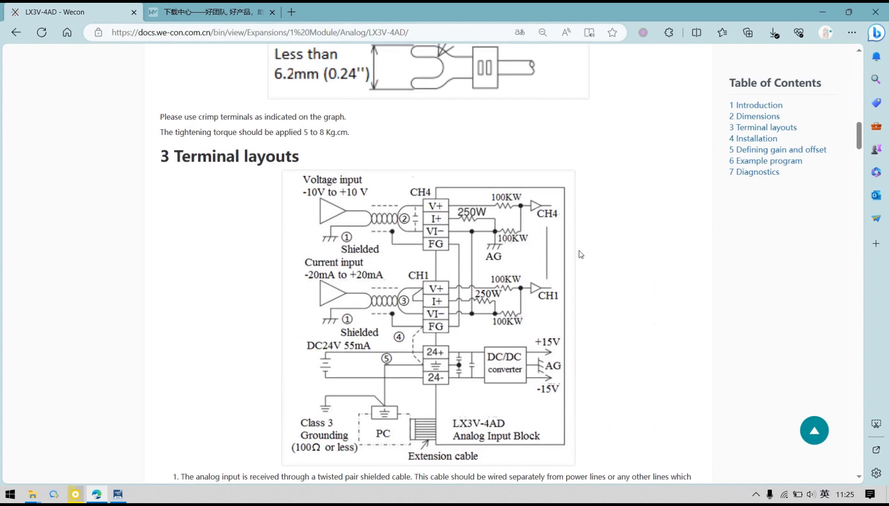
mouse_move(455, 319)
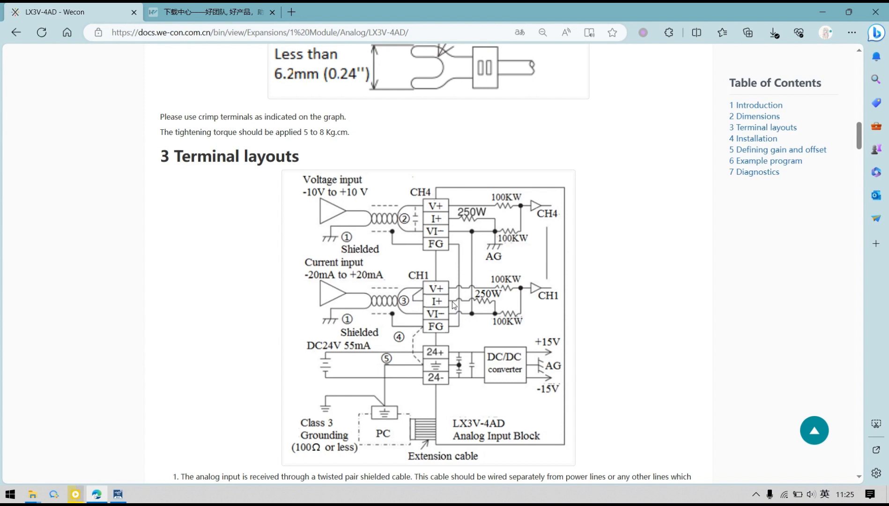
mouse_move(448, 321)
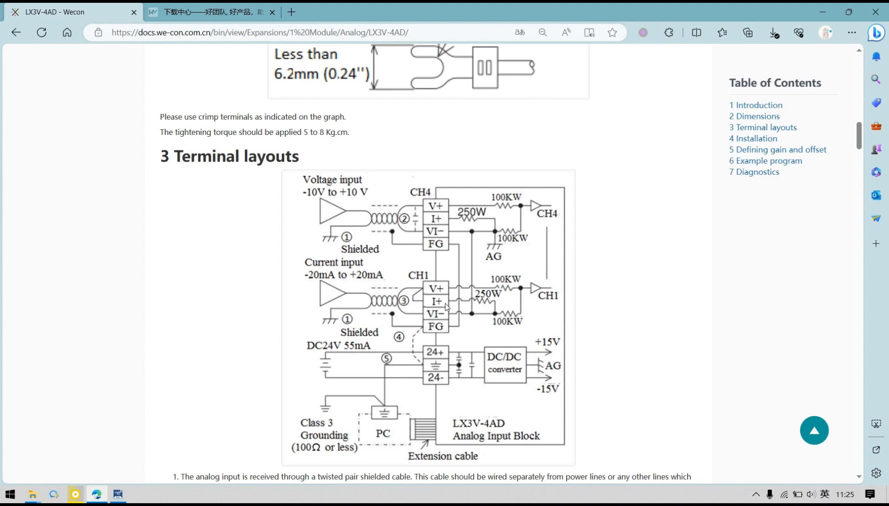
mouse_move(704, 270)
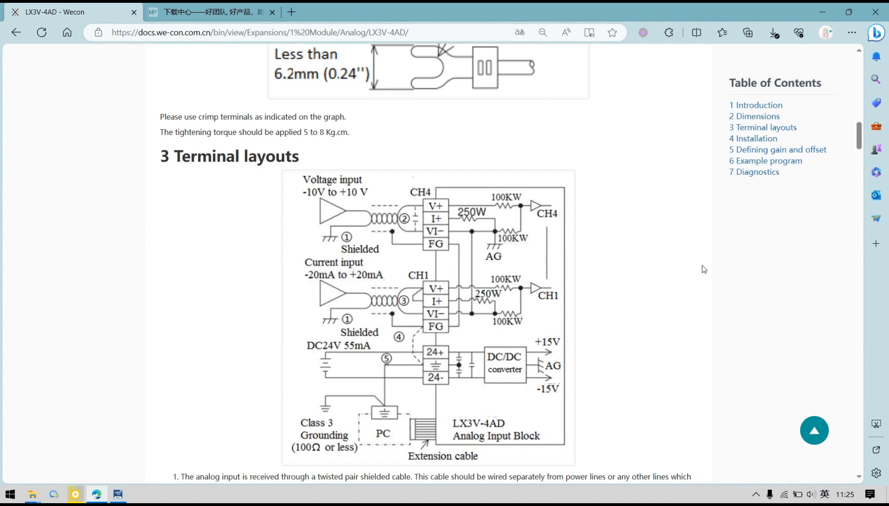
mouse_move(456, 221)
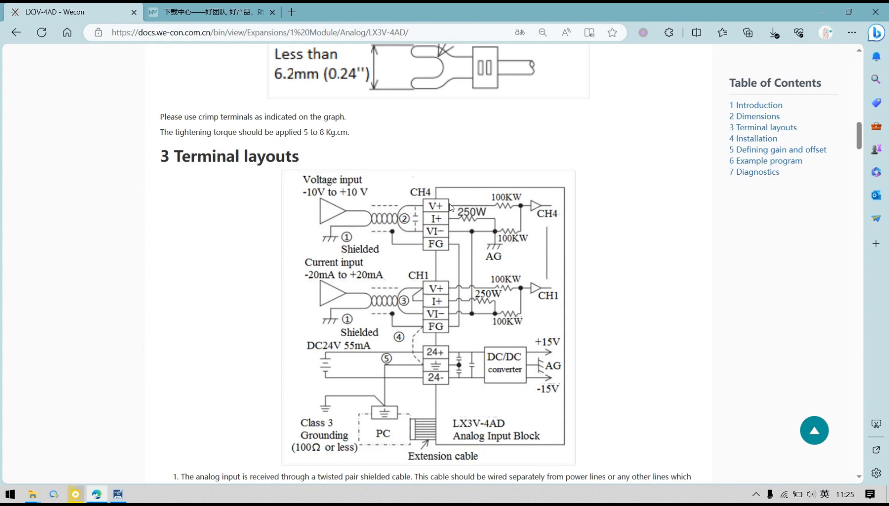
mouse_move(656, 288)
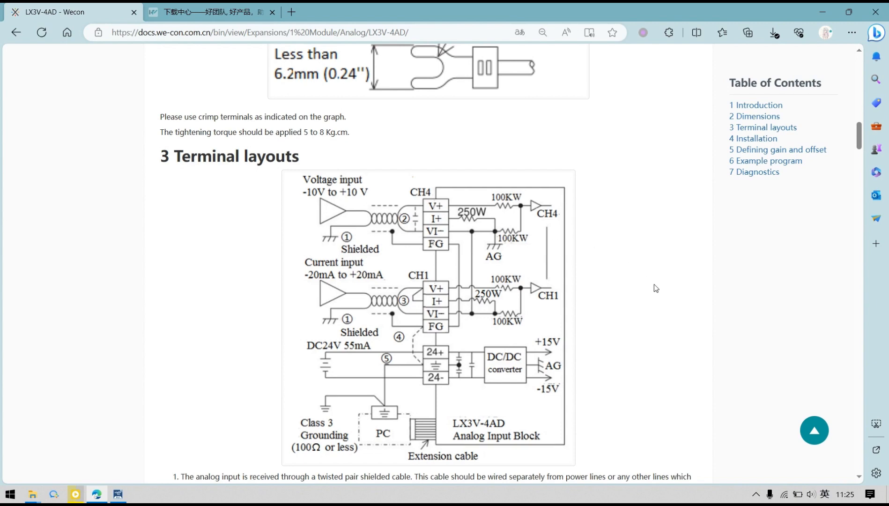
Scroll past the specifications and buffer memory tables toward the Channel Selection table
scroll(down, 3)
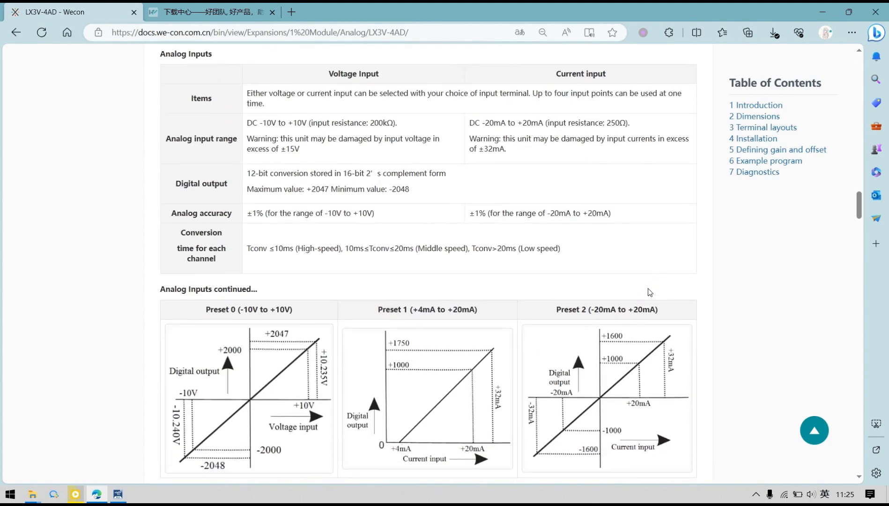
scroll(down, 3)
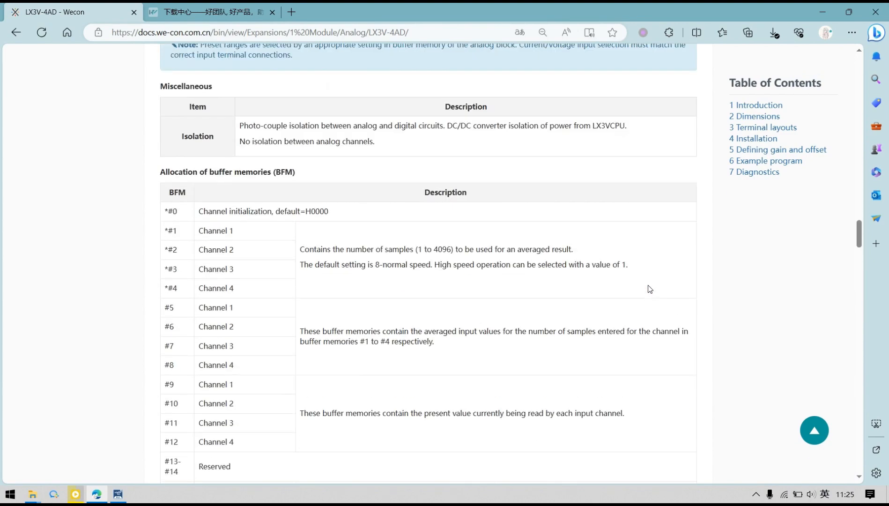
scroll(up, 3)
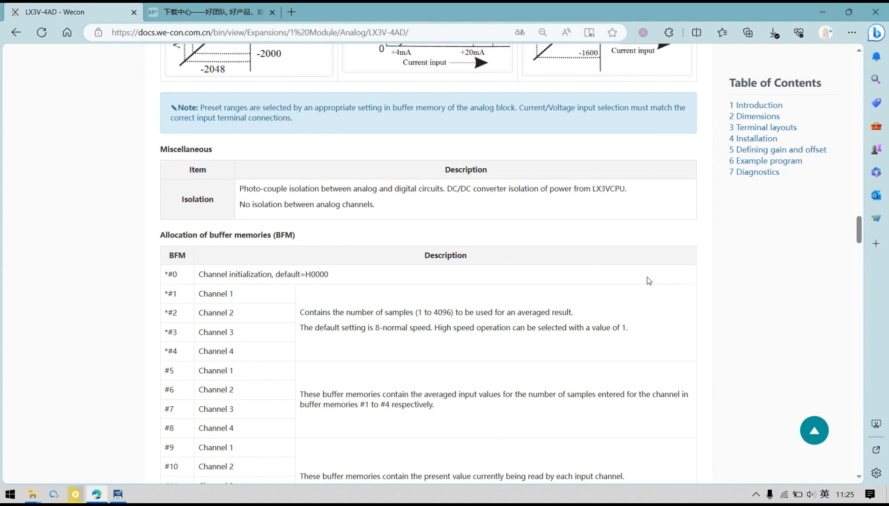
mouse_move(417, 261)
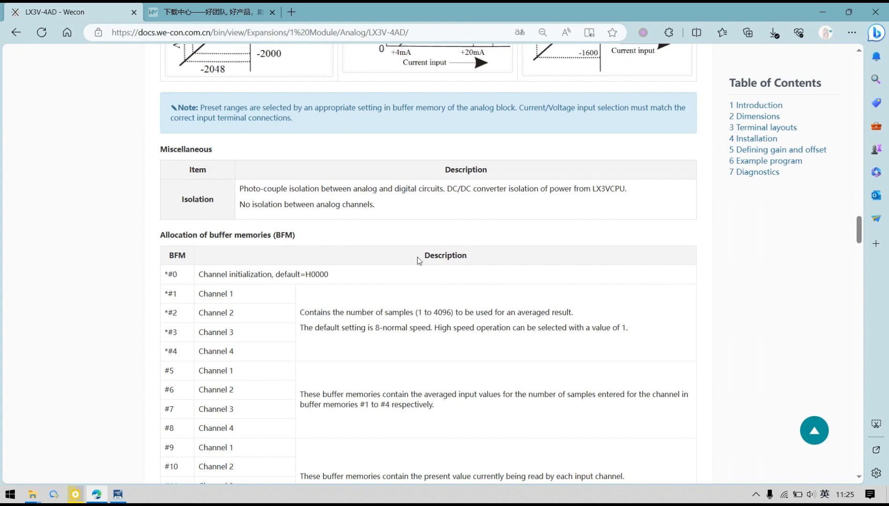
mouse_move(415, 261)
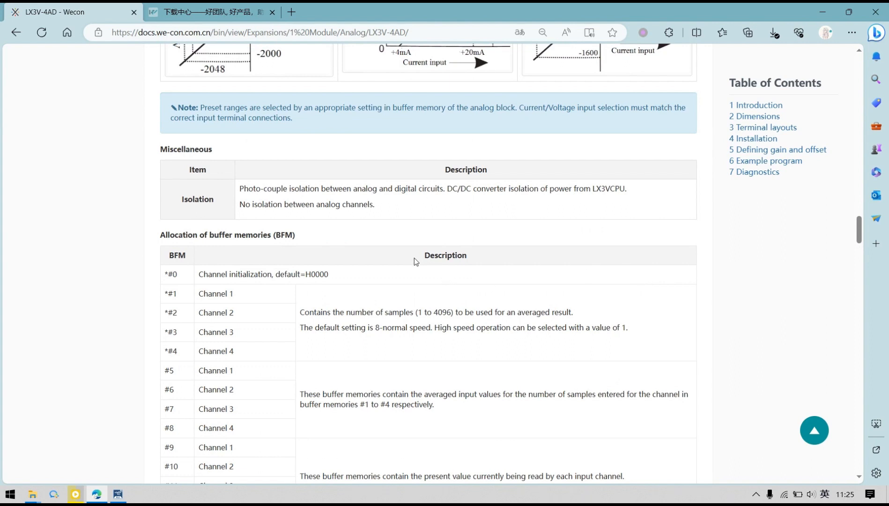
mouse_move(183, 276)
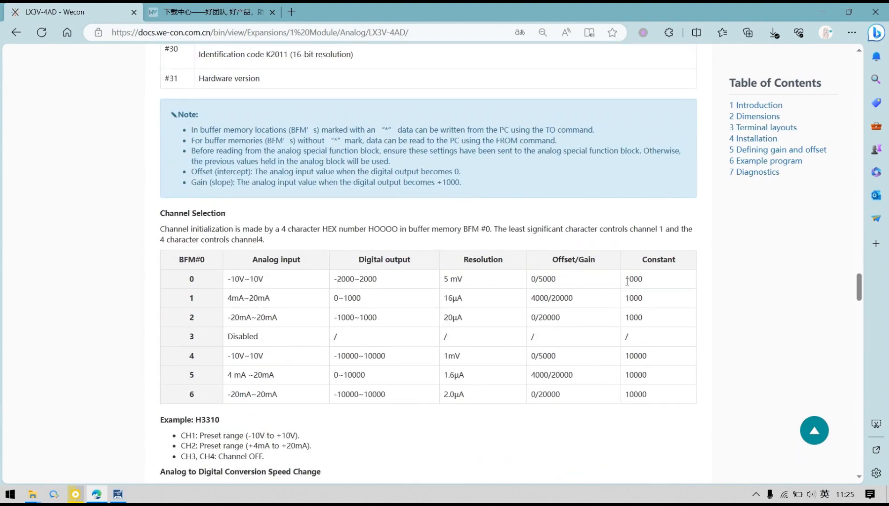
Review the BFM#0 channel-selection codes and the H3310 example in the docs
scroll(down, 3)
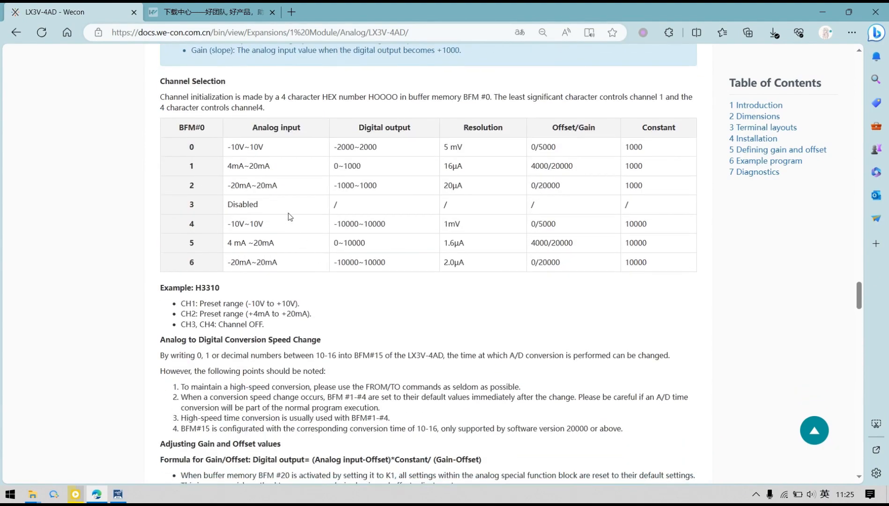
mouse_move(212, 277)
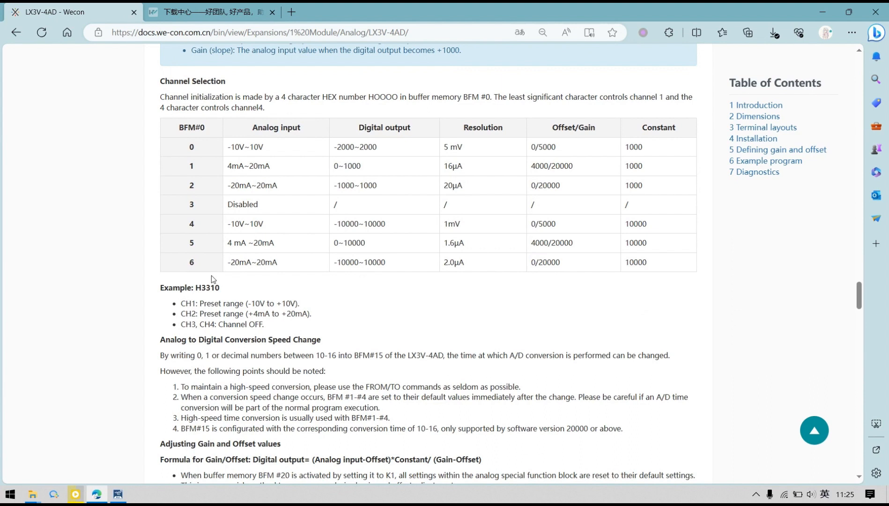
double_click(207, 288)
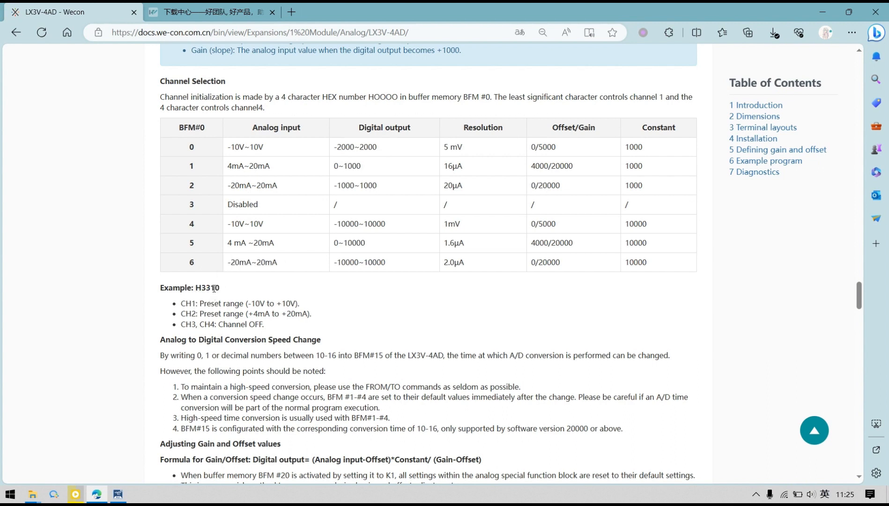
double_click(210, 288)
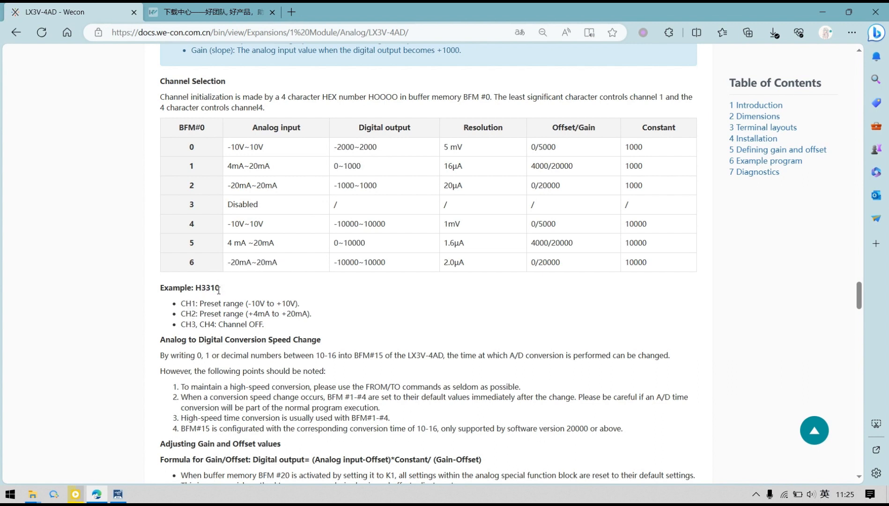
mouse_move(265, 315)
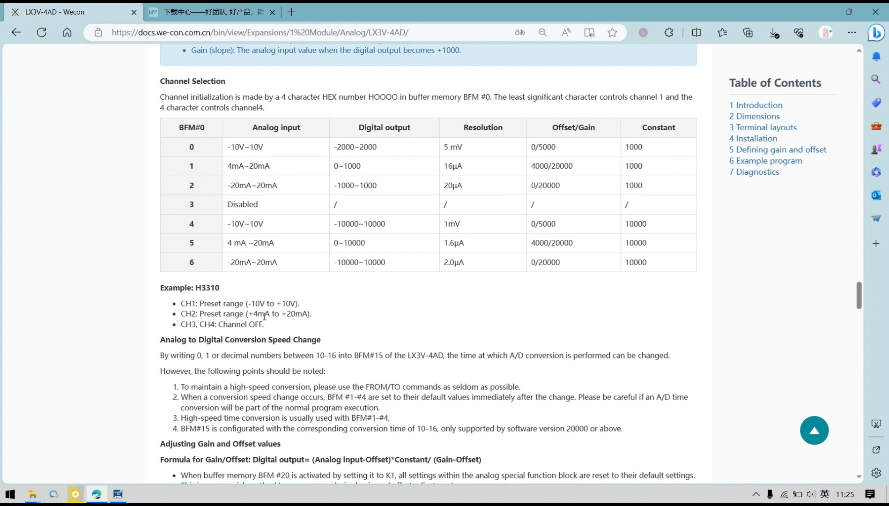
scroll(up, 3)
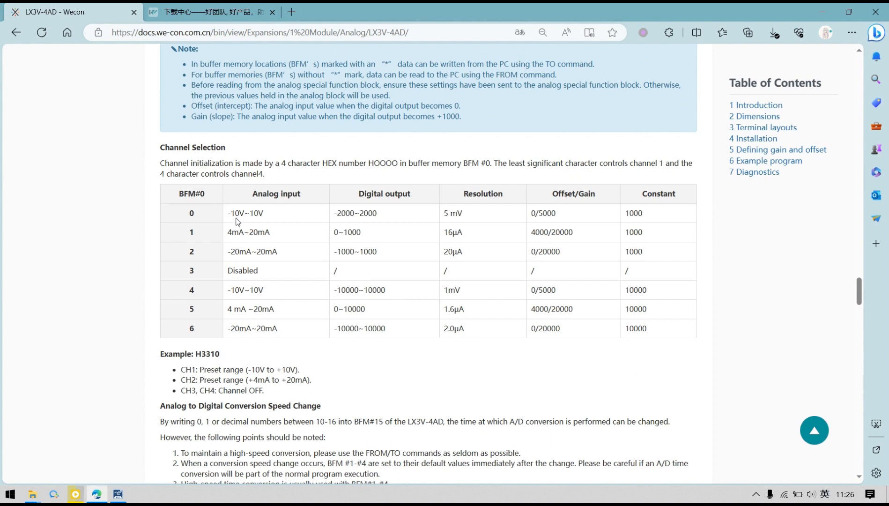
mouse_move(359, 242)
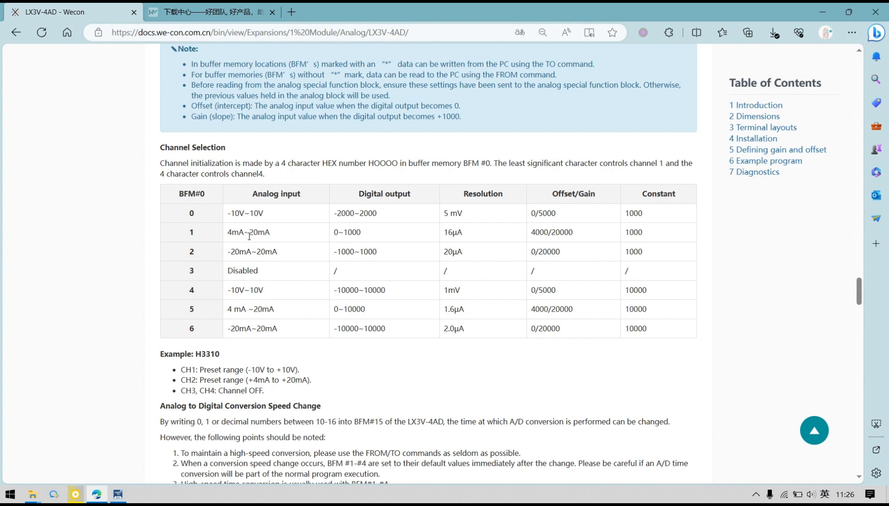
mouse_move(254, 250)
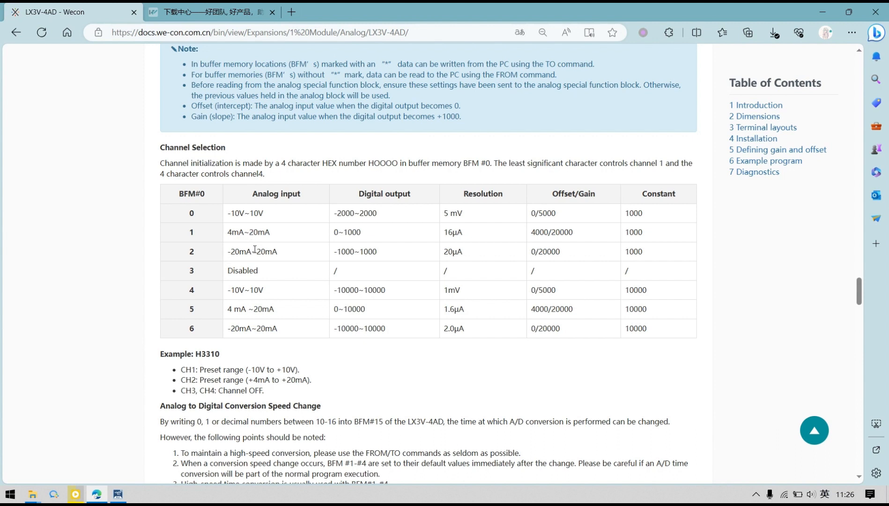
mouse_move(429, 233)
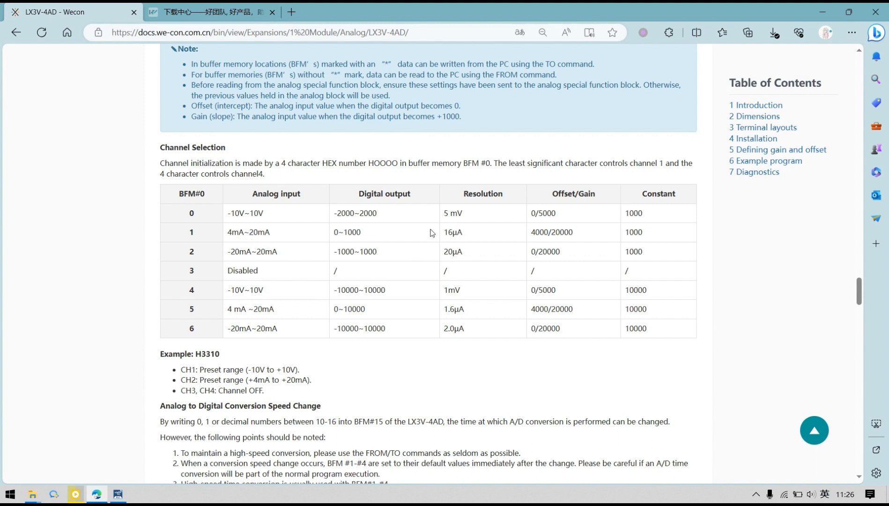
mouse_move(327, 317)
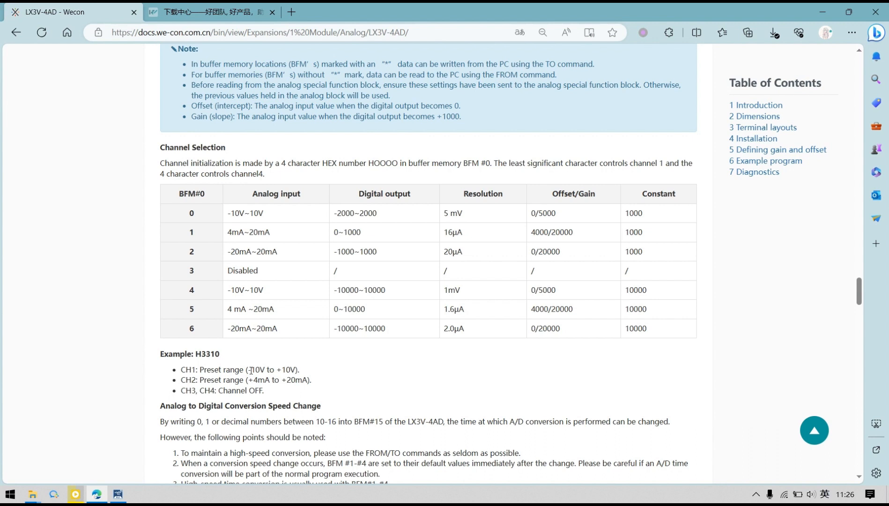
double_click(287, 370)
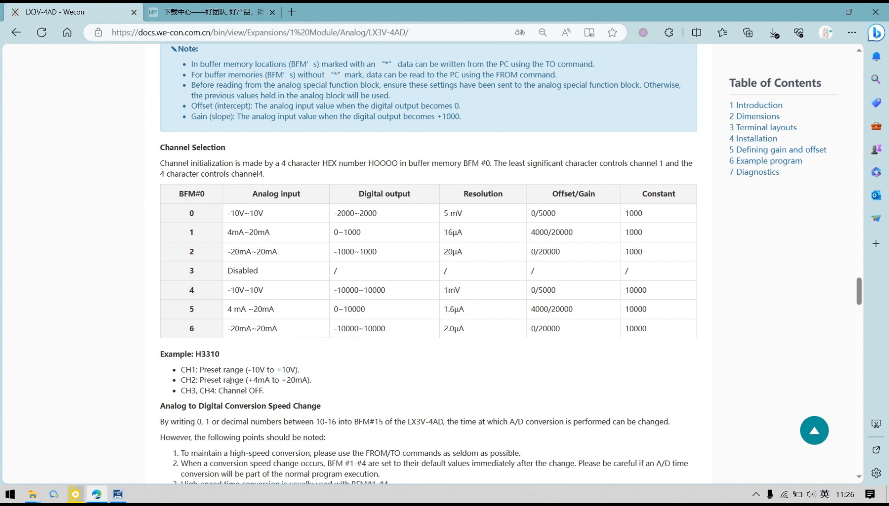
mouse_move(274, 399)
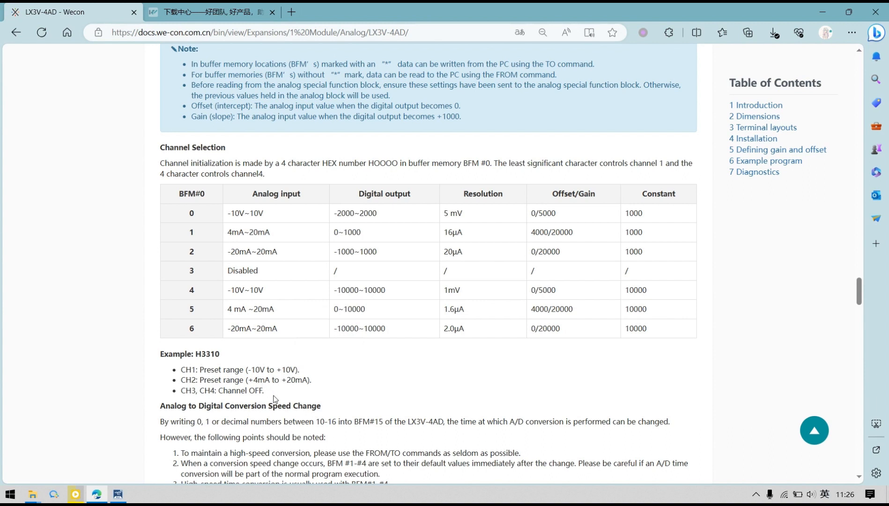
mouse_move(388, 372)
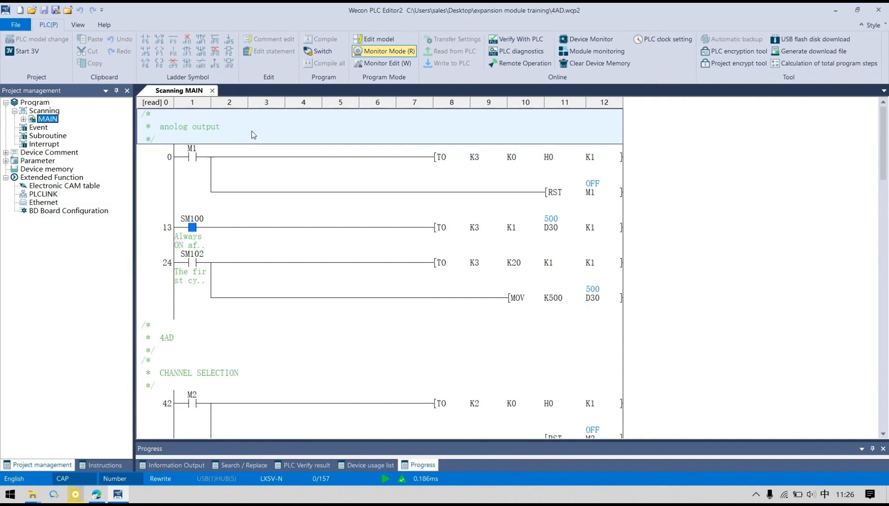
Review the monitored CHANNEL SELECTION and read CH2 rungs (CH2 = 79), then return to the docs
scroll(down, 3)
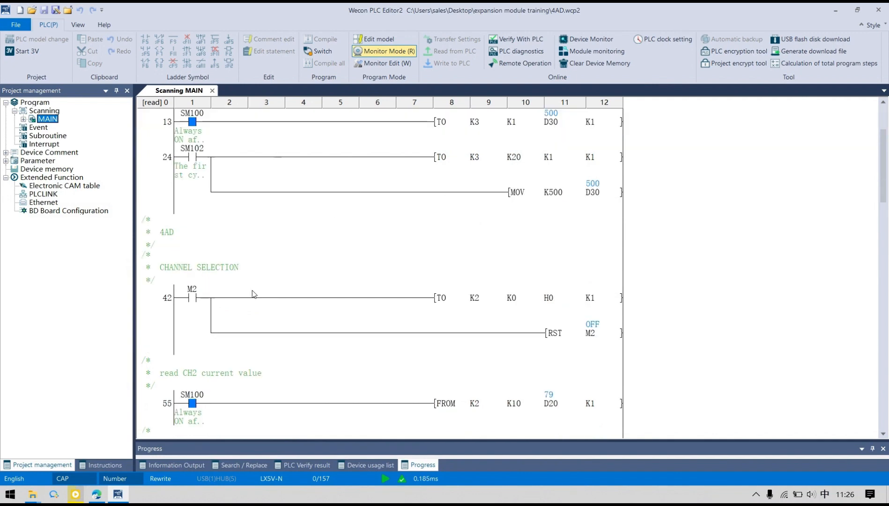
click(228, 302)
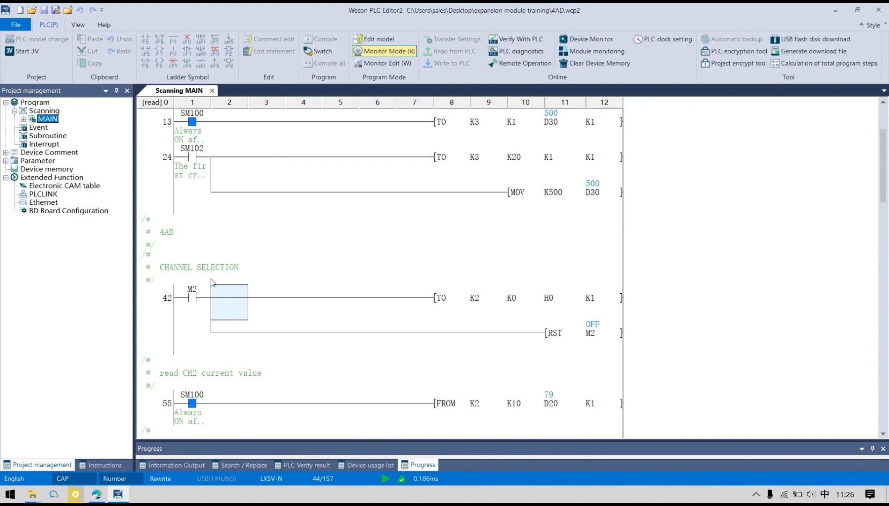
mouse_move(214, 293)
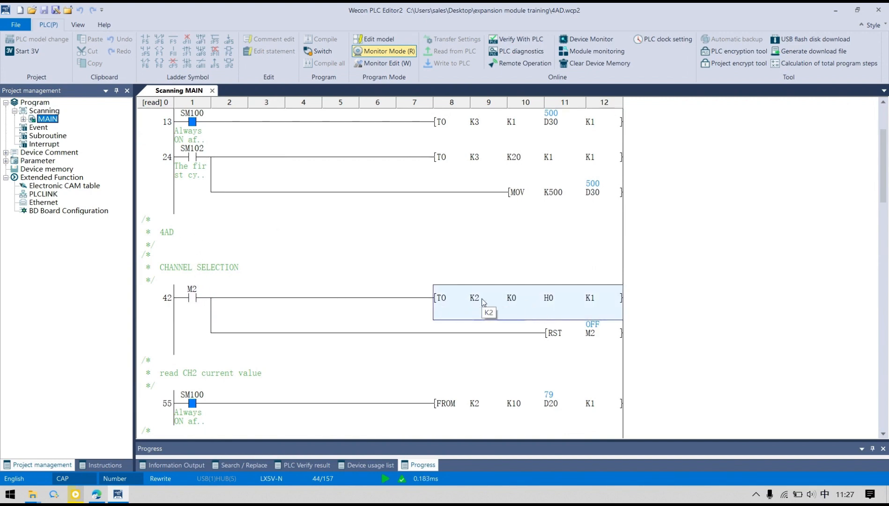
mouse_move(513, 301)
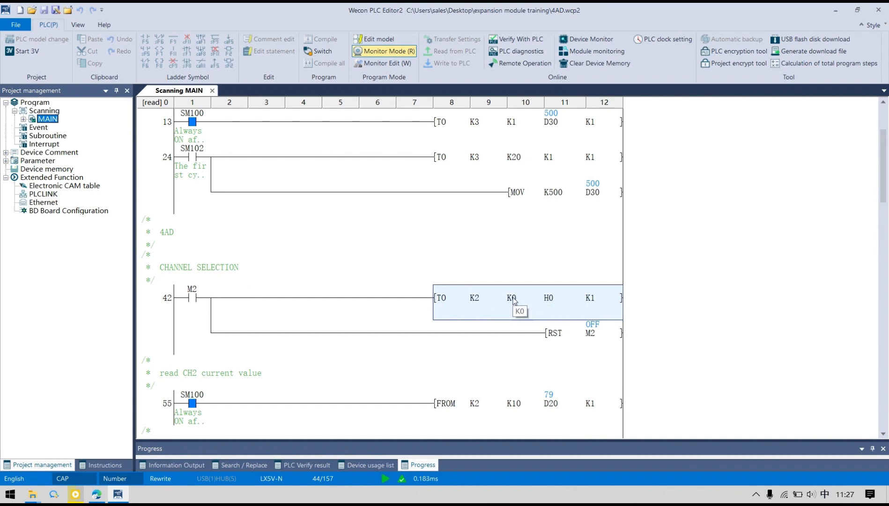
mouse_move(519, 305)
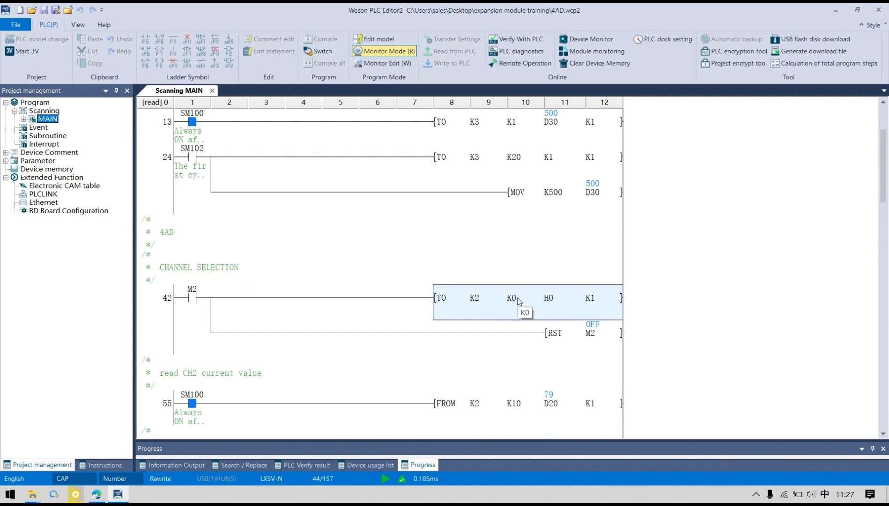
mouse_move(507, 360)
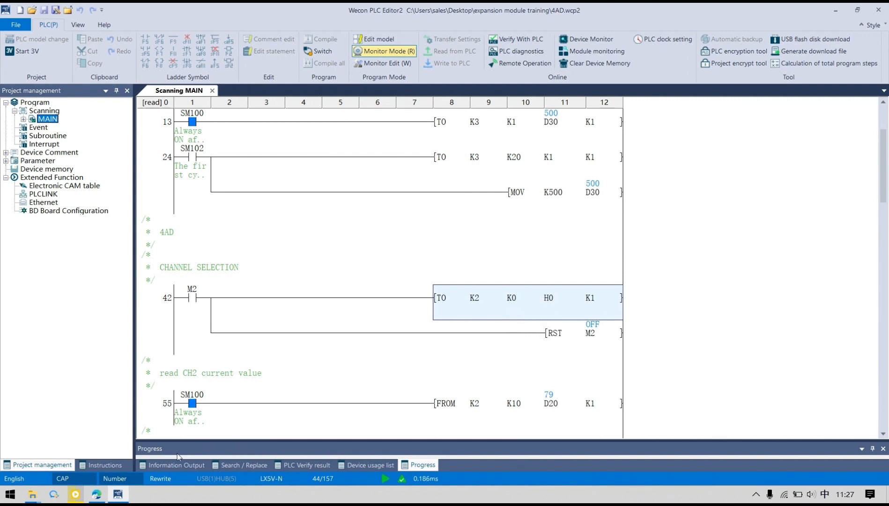
mouse_move(558, 270)
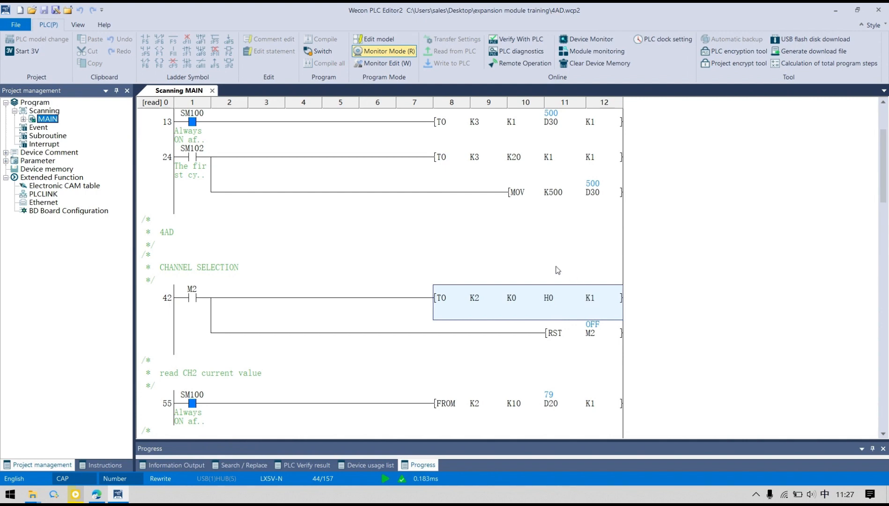
scroll(down, 3)
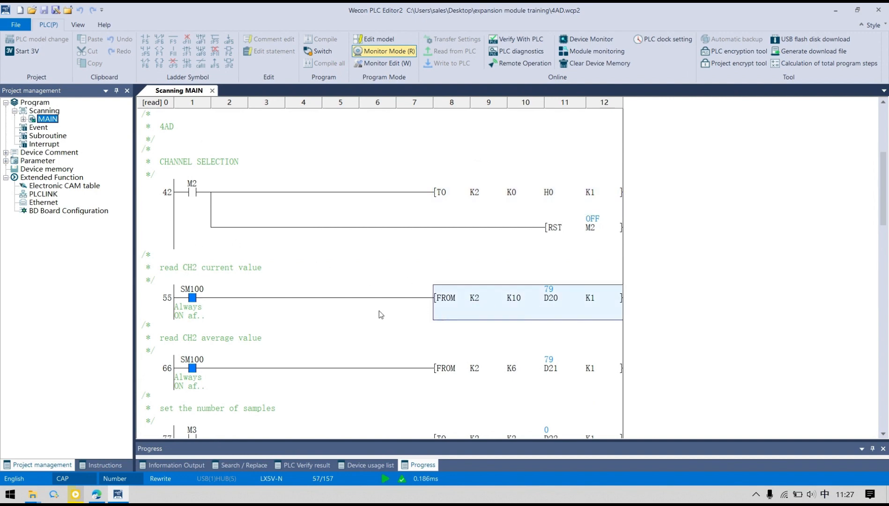
click(192, 298)
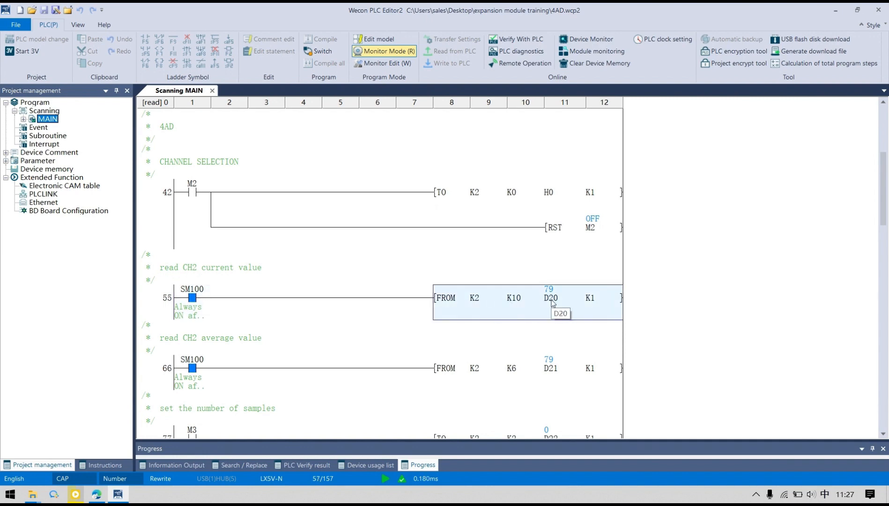
mouse_move(515, 311)
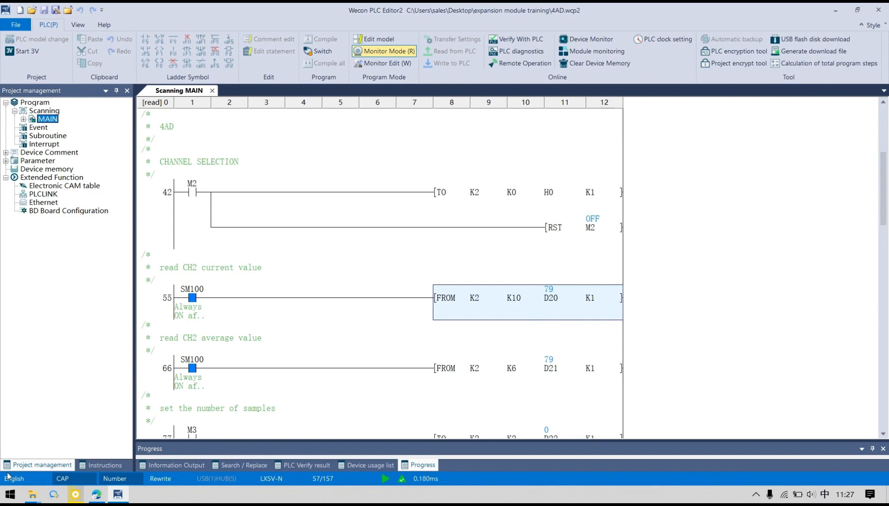
click(97, 493)
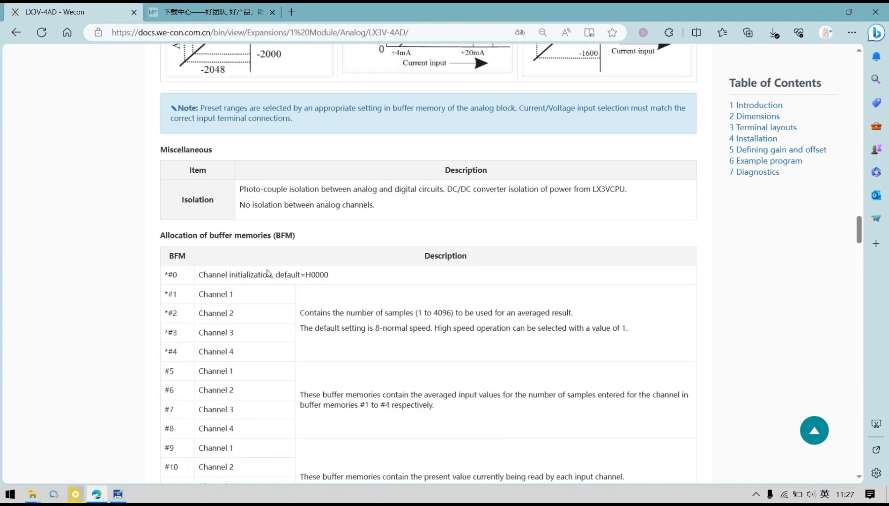
In the BFM allocation table, mark the #5 averaged-value entry for Channel 1
scroll(down, 3)
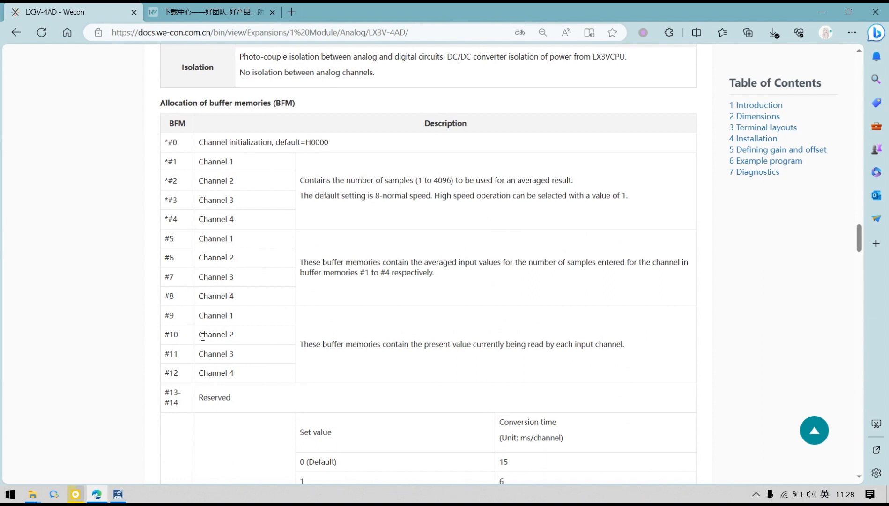
double_click(216, 335)
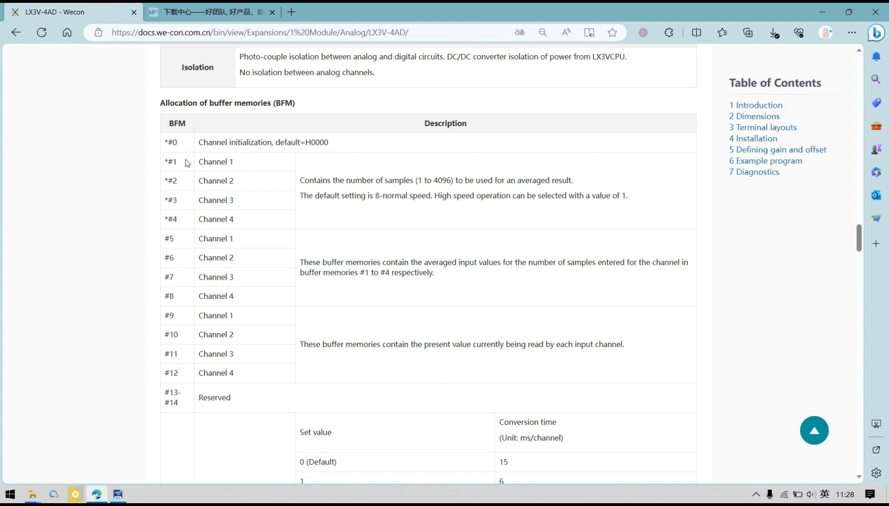
double_click(171, 162)
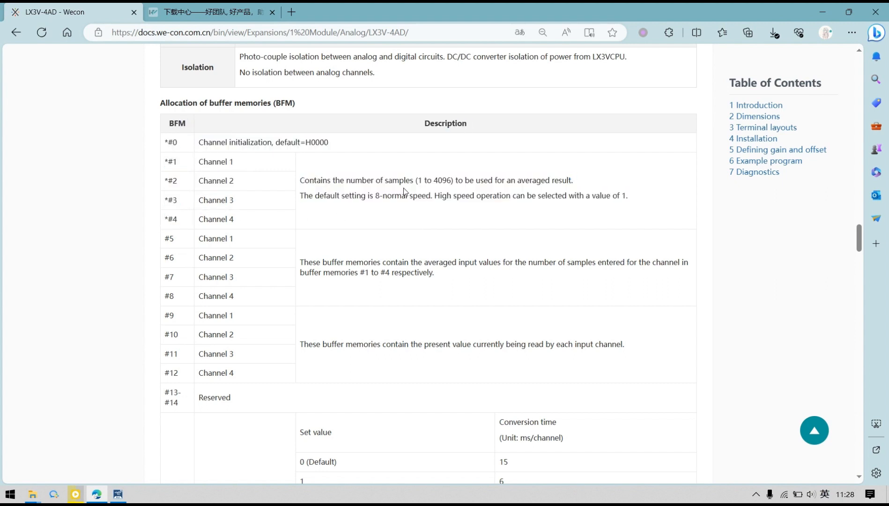
mouse_move(211, 233)
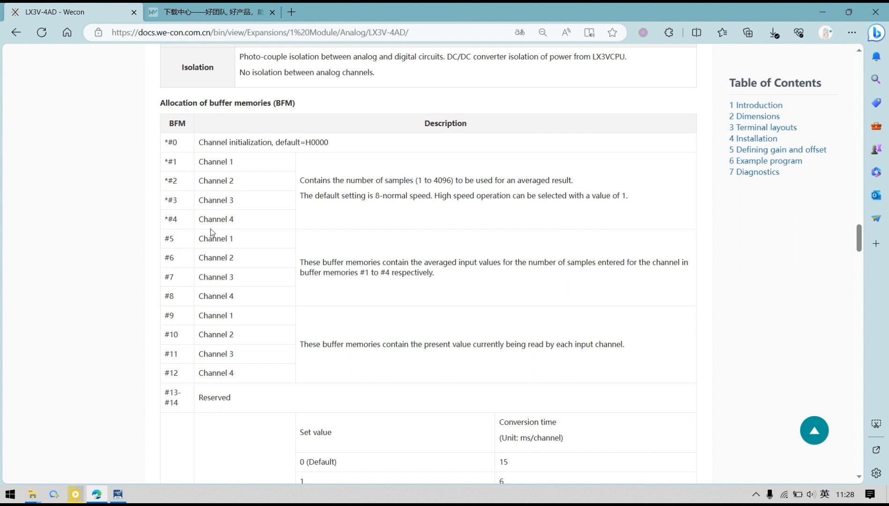
mouse_move(189, 300)
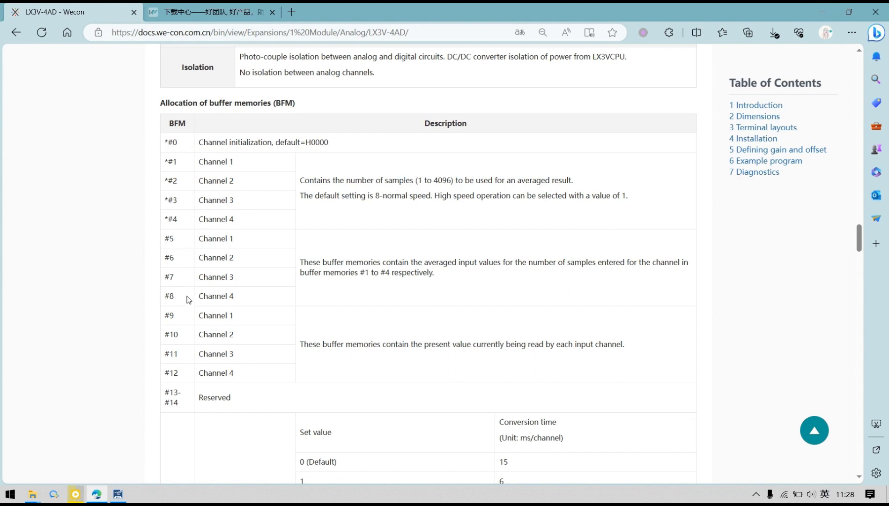
mouse_move(563, 294)
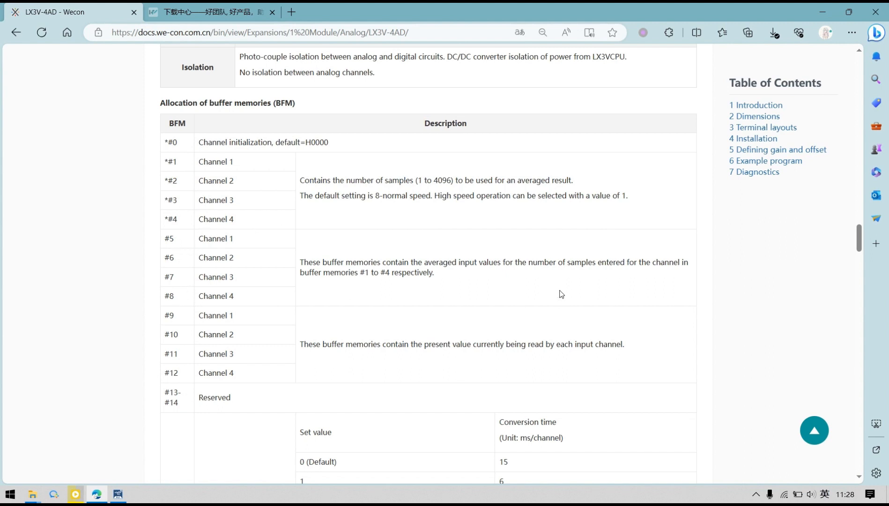
mouse_move(181, 318)
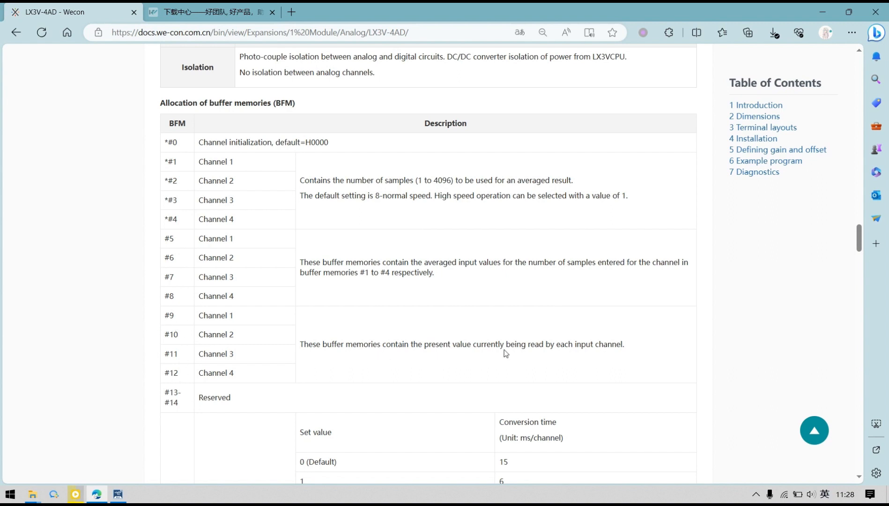
mouse_move(180, 246)
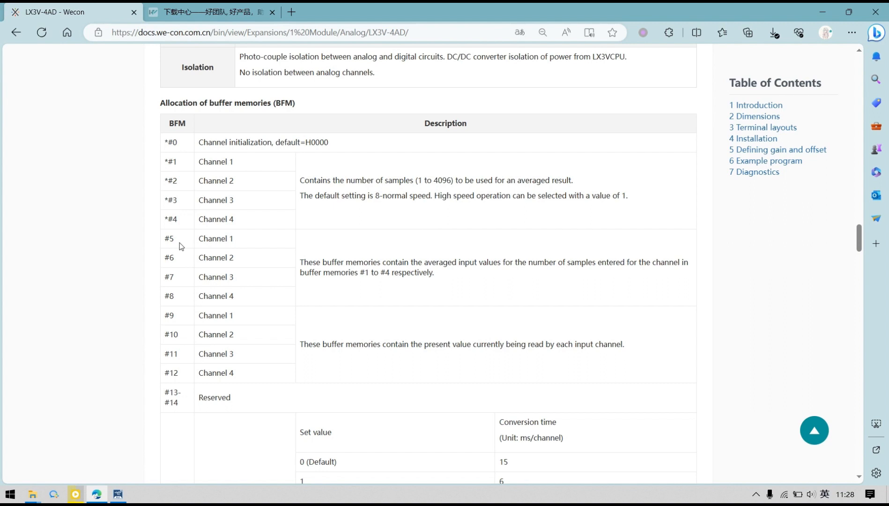
mouse_move(174, 298)
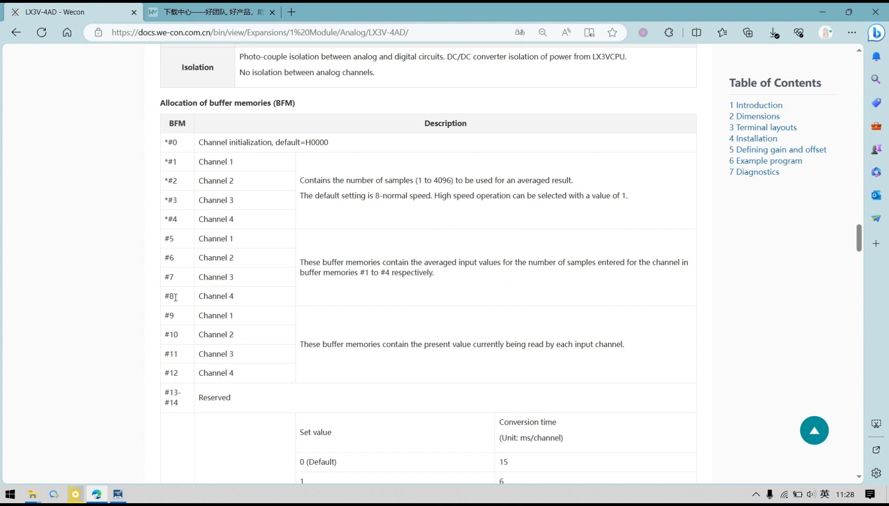
mouse_move(165, 170)
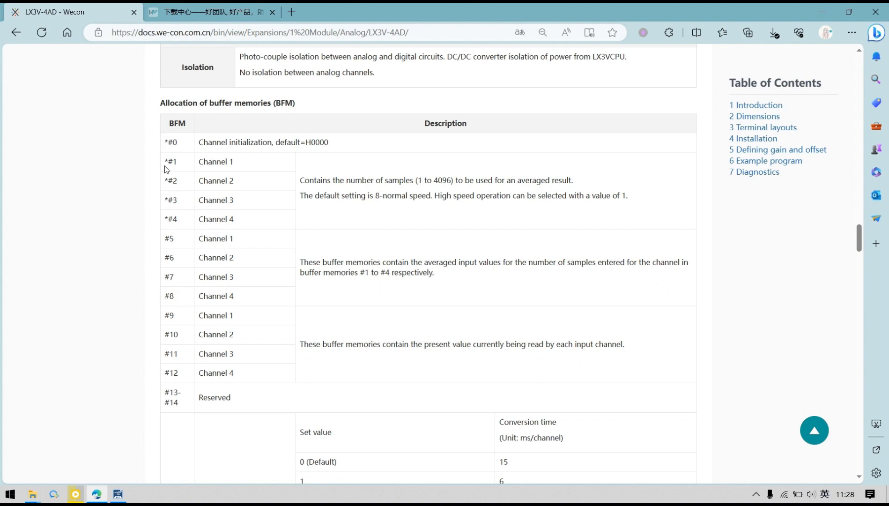
mouse_move(241, 169)
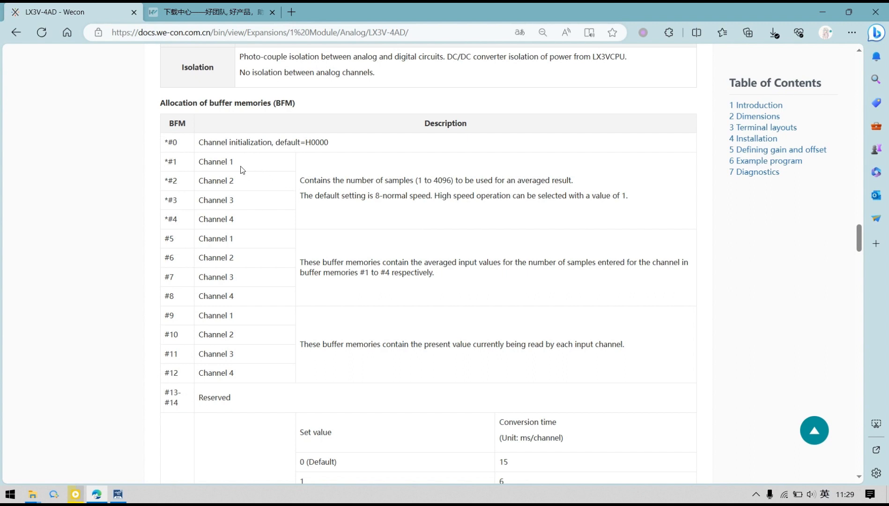
mouse_move(290, 176)
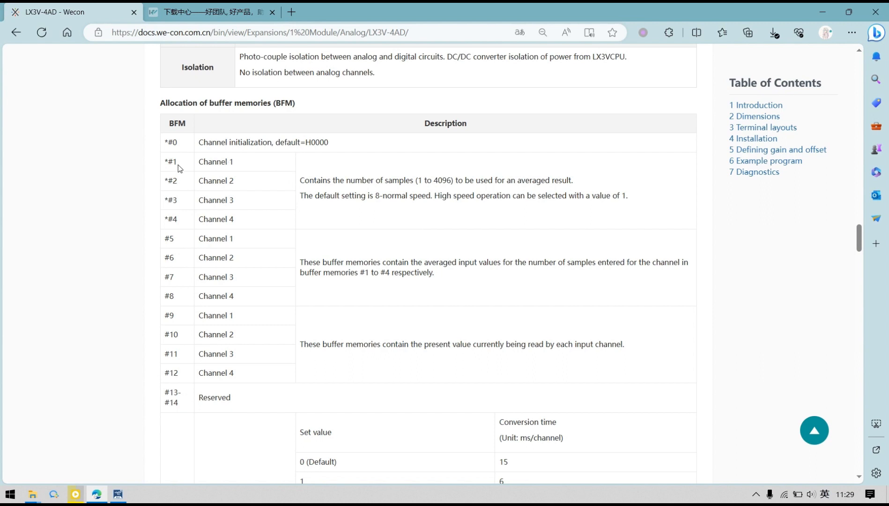
mouse_move(176, 247)
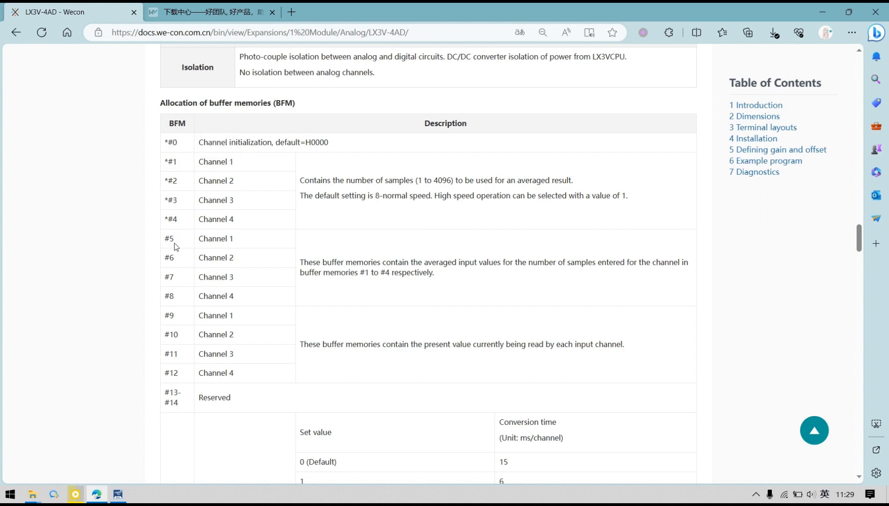
mouse_move(181, 243)
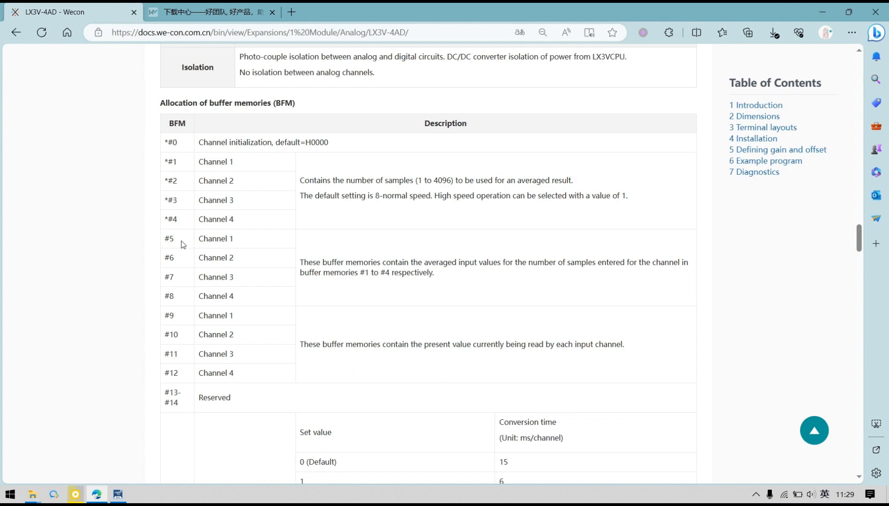
mouse_move(186, 245)
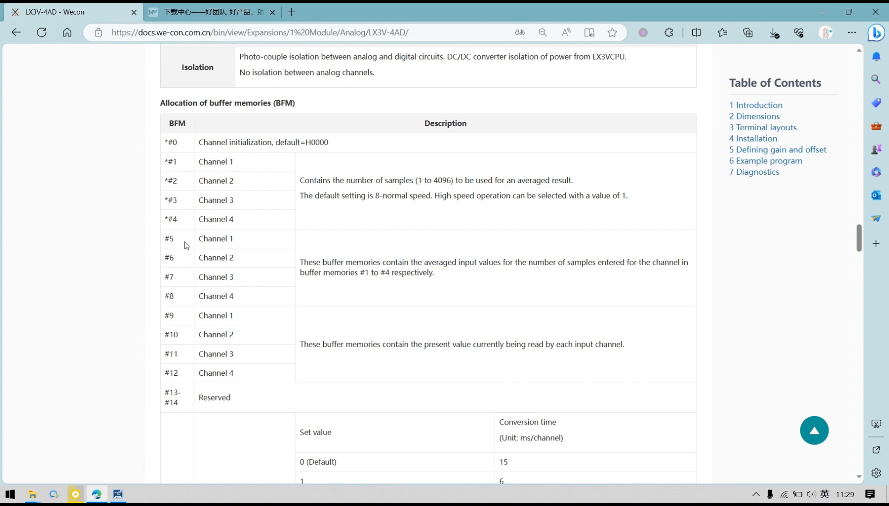
mouse_move(270, 245)
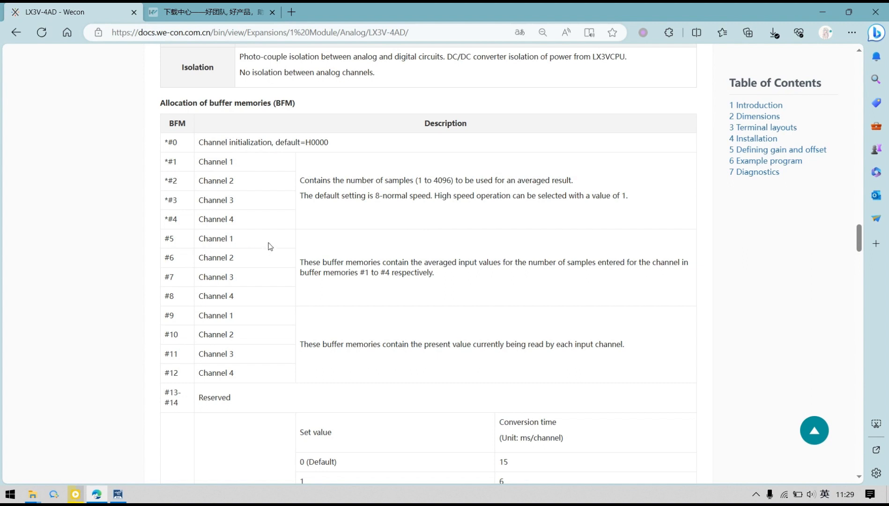
mouse_move(214, 239)
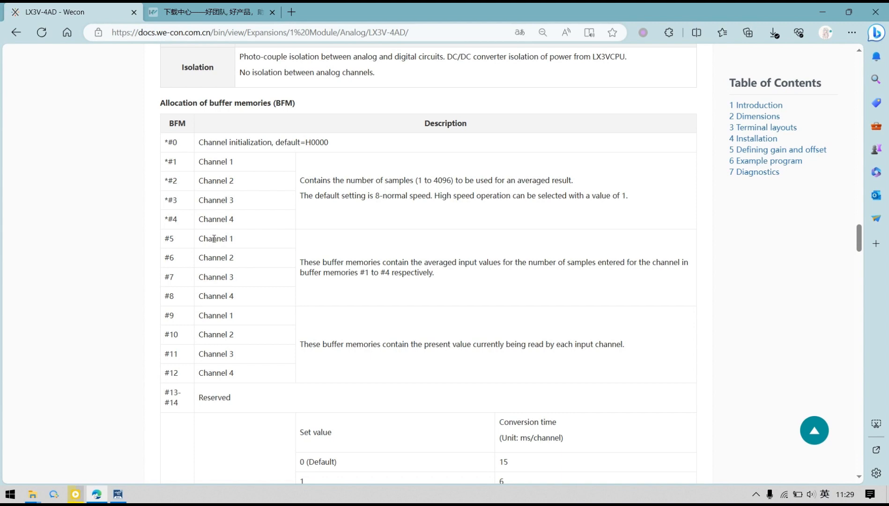
double_click(169, 239)
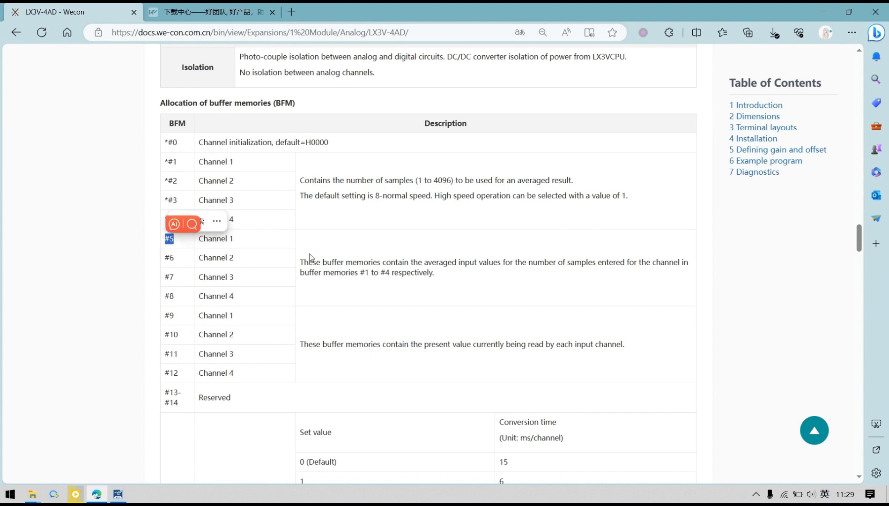
scroll(down, 3)
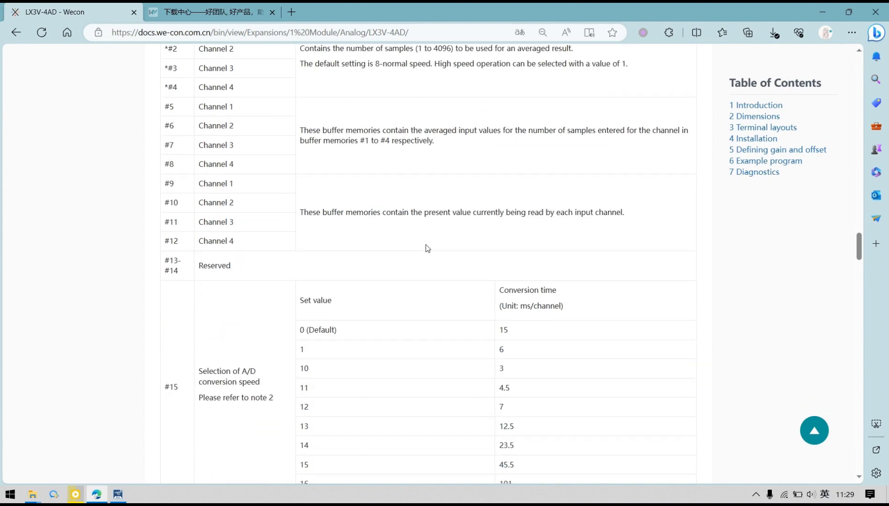
Review BFM #15–#29 (conversion speed, reset, offset/gain adjust, error status) and bring back the ladder
scroll(down, 3)
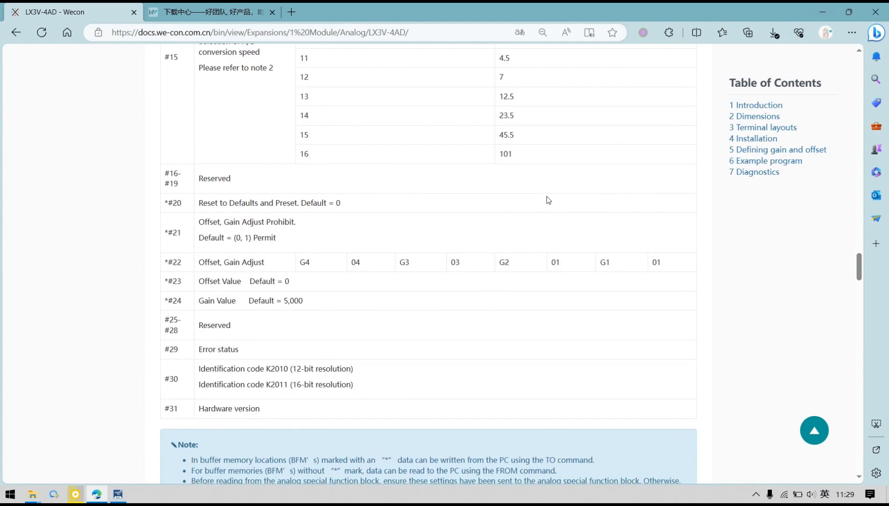
scroll(down, 3)
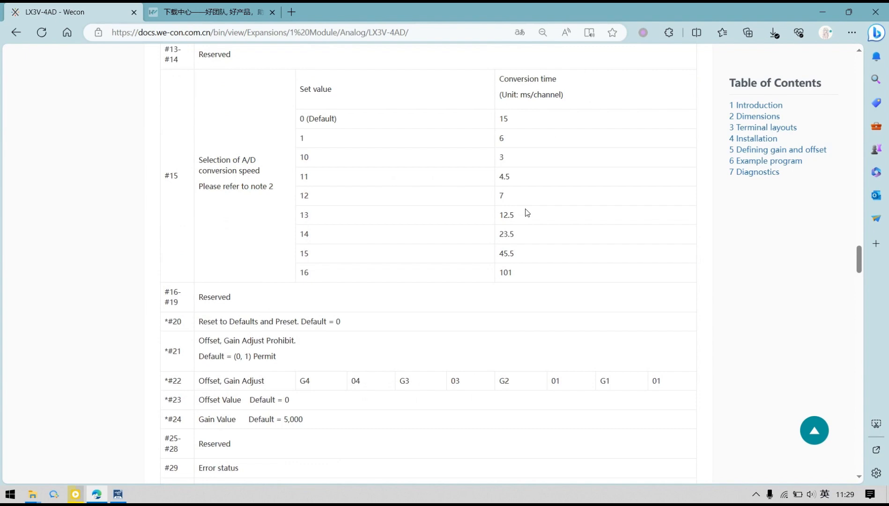
click(116, 494)
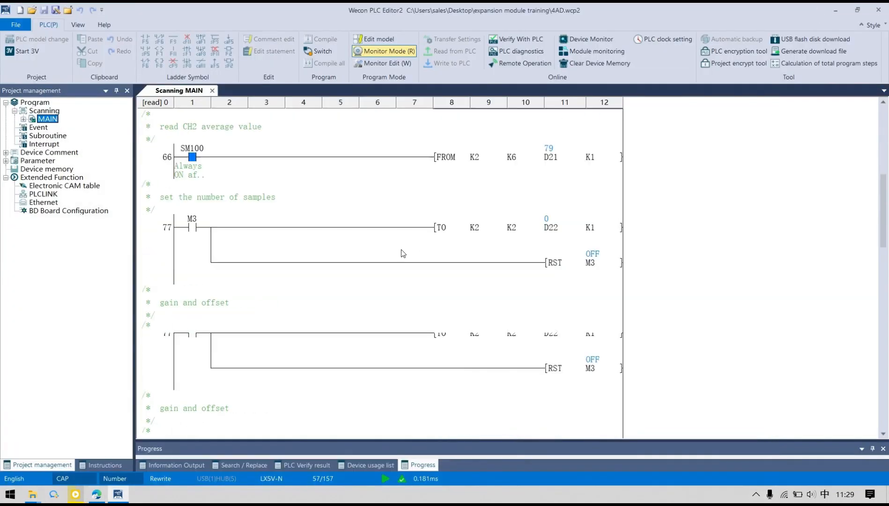
Review the enable adjust rung writing K1 to K21, then return to the offset/gain docs
scroll(down, 3)
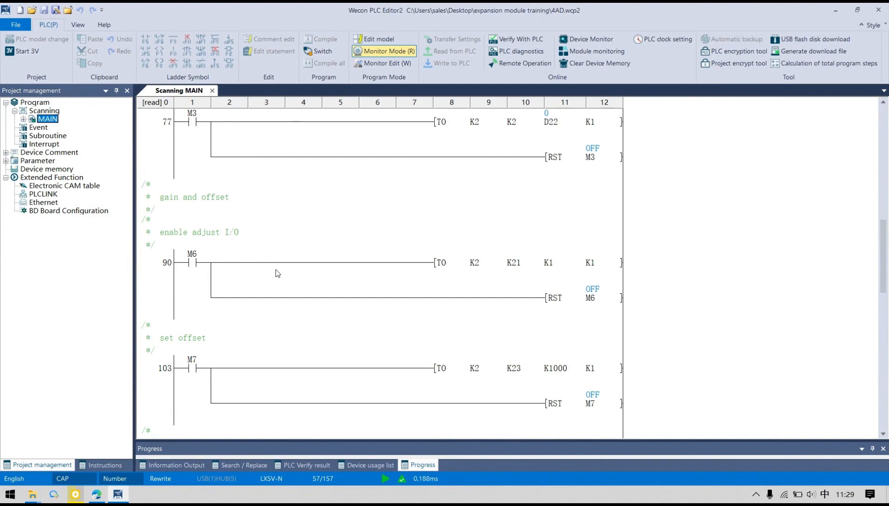
mouse_move(232, 263)
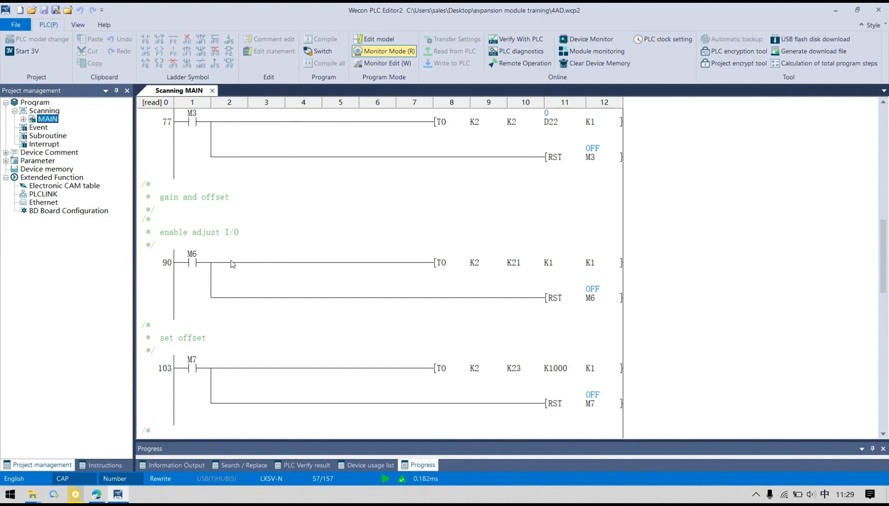
click(511, 263)
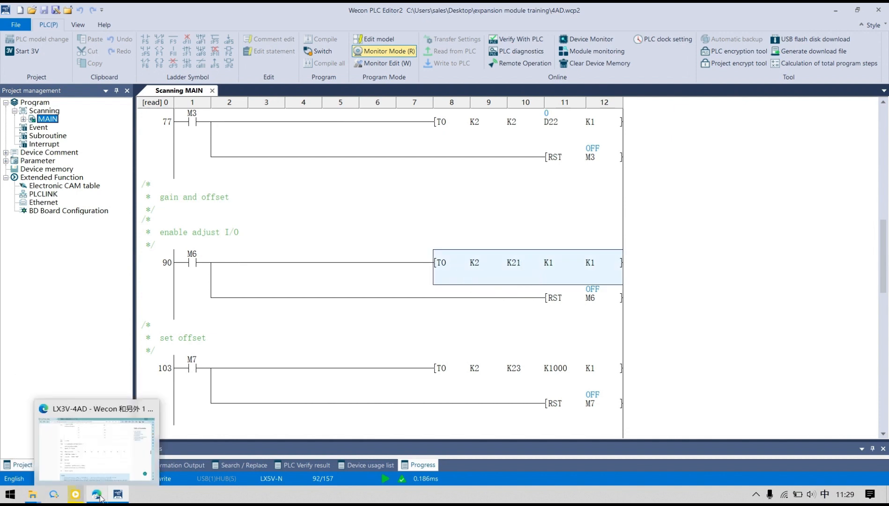
click(95, 494)
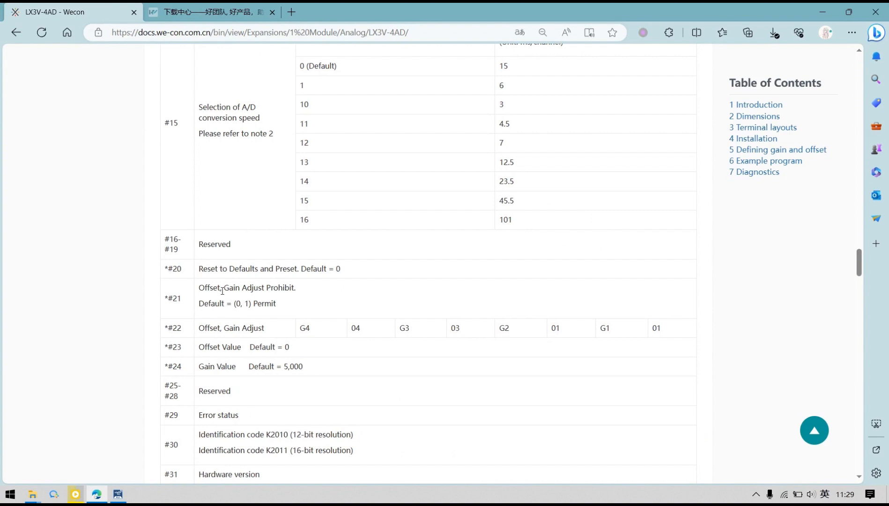
mouse_move(255, 291)
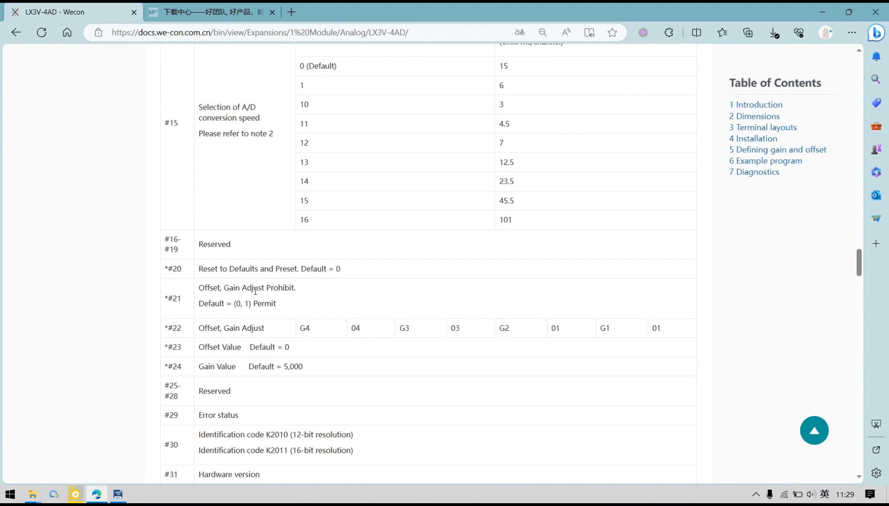
mouse_move(298, 289)
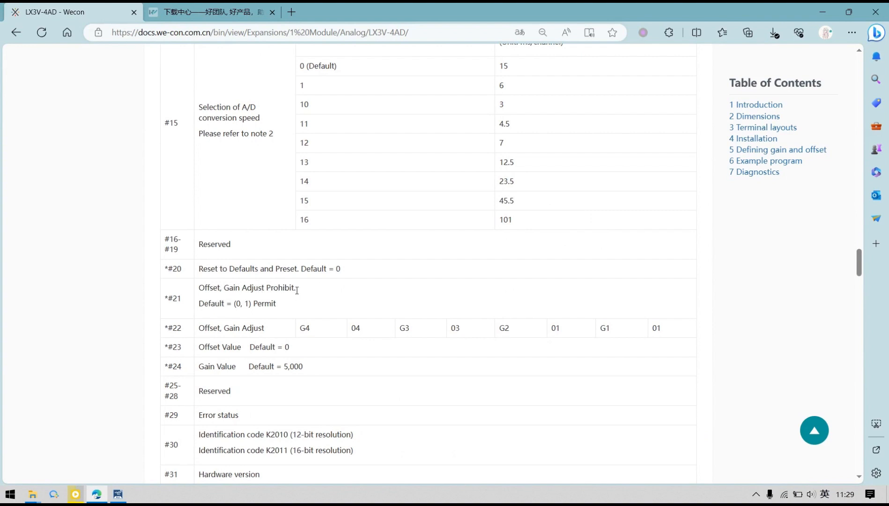
mouse_move(818, 9)
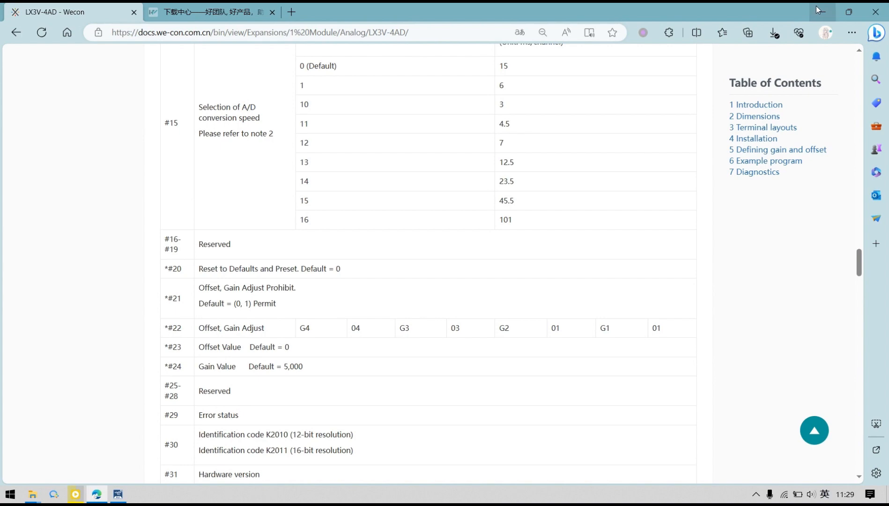
Back in the ladder, scroll to the set offset K1000→K23 and set gain K20000→K24 rungs
click(116, 494)
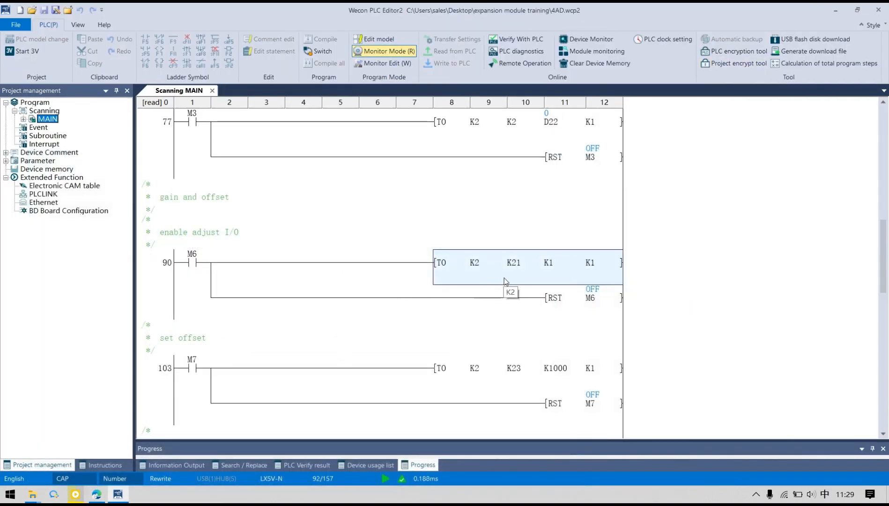
mouse_move(554, 279)
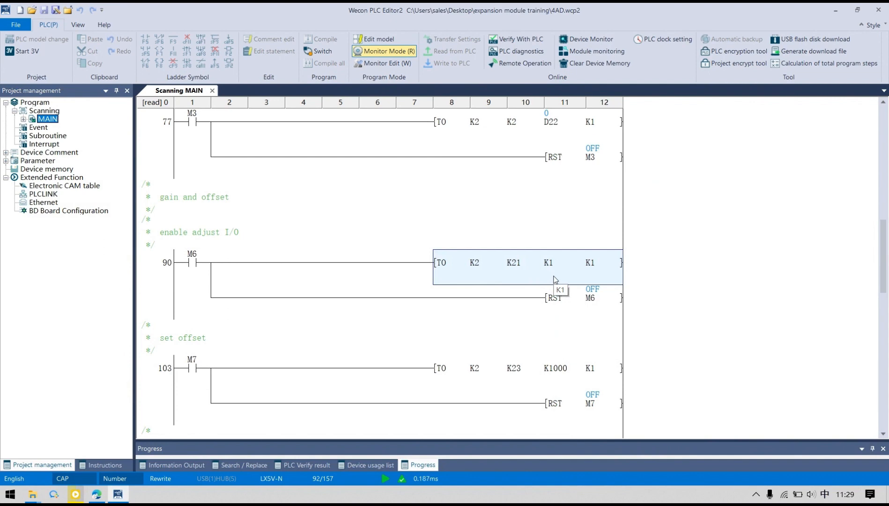
mouse_move(288, 438)
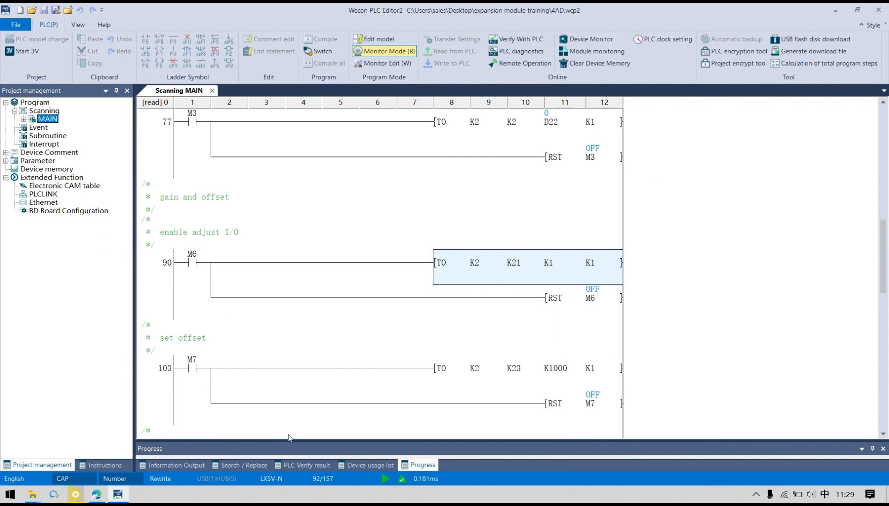
mouse_move(272, 441)
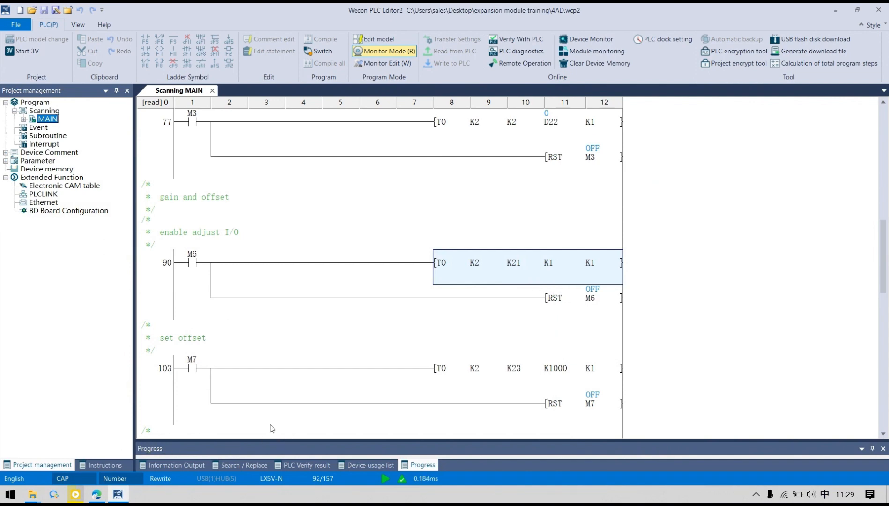
scroll(down, 3)
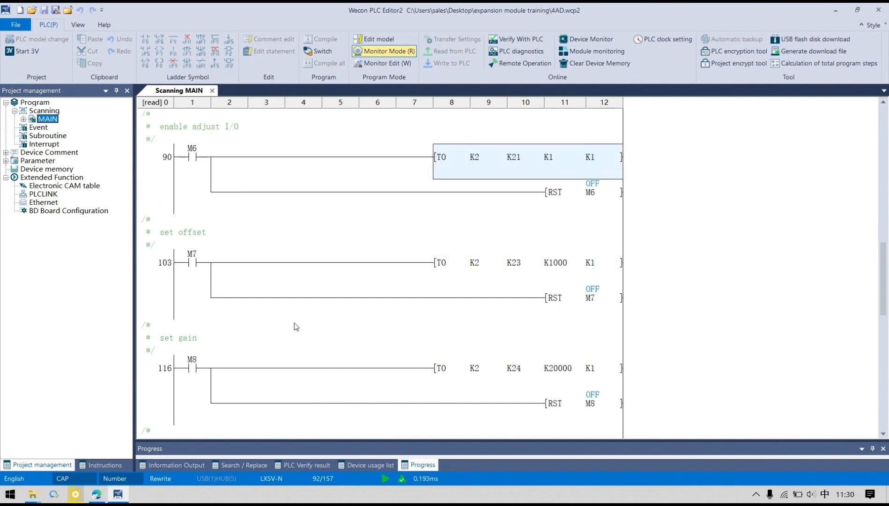
mouse_move(196, 240)
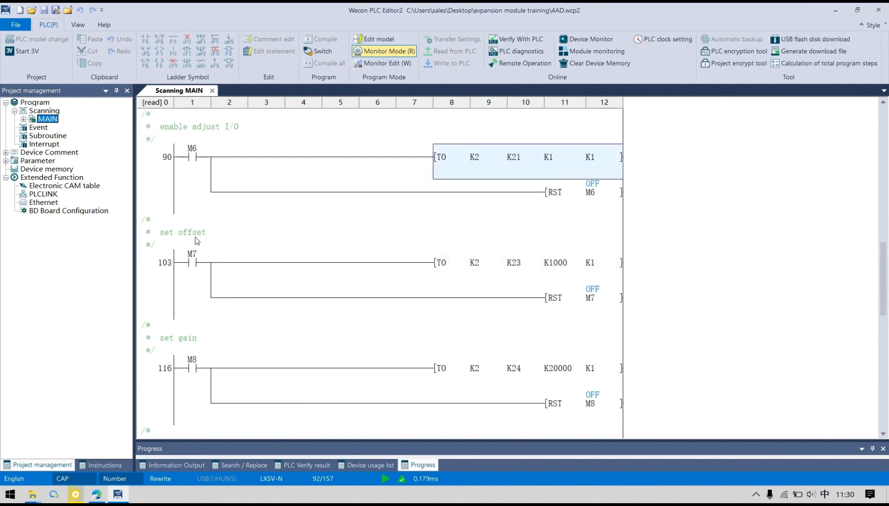
mouse_move(518, 268)
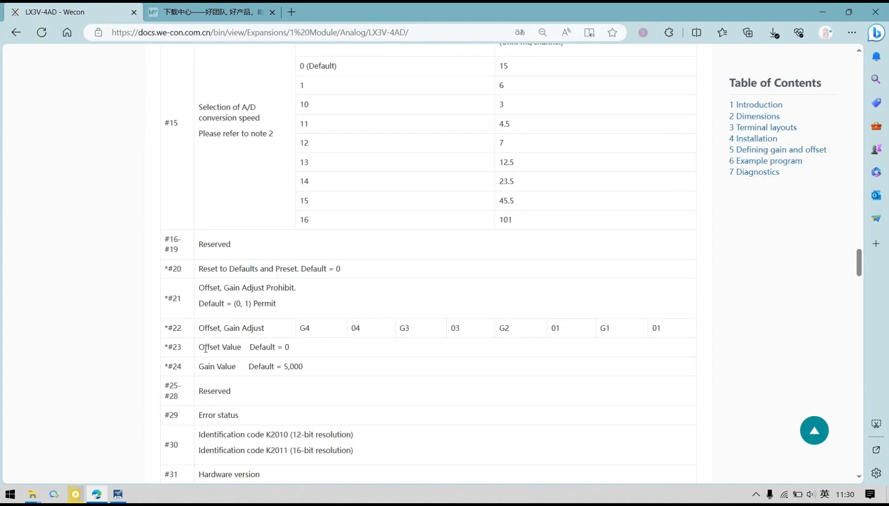
mouse_move(253, 370)
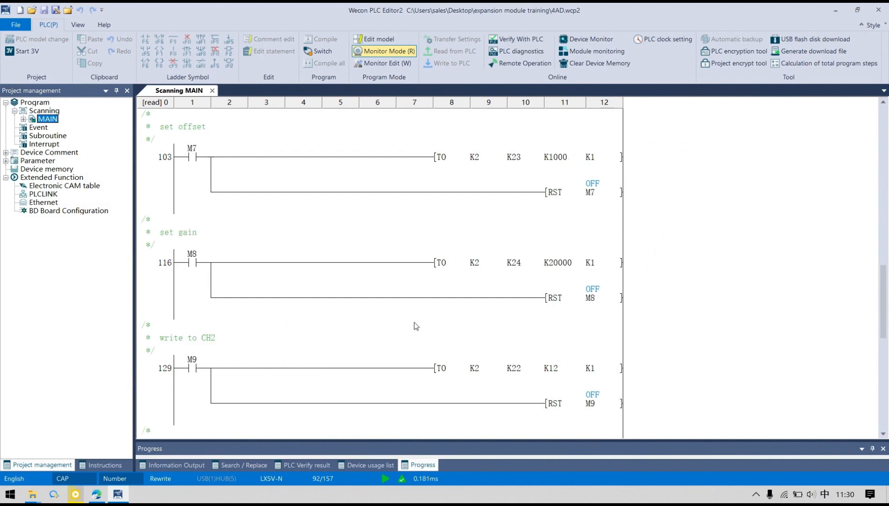
mouse_move(726, 291)
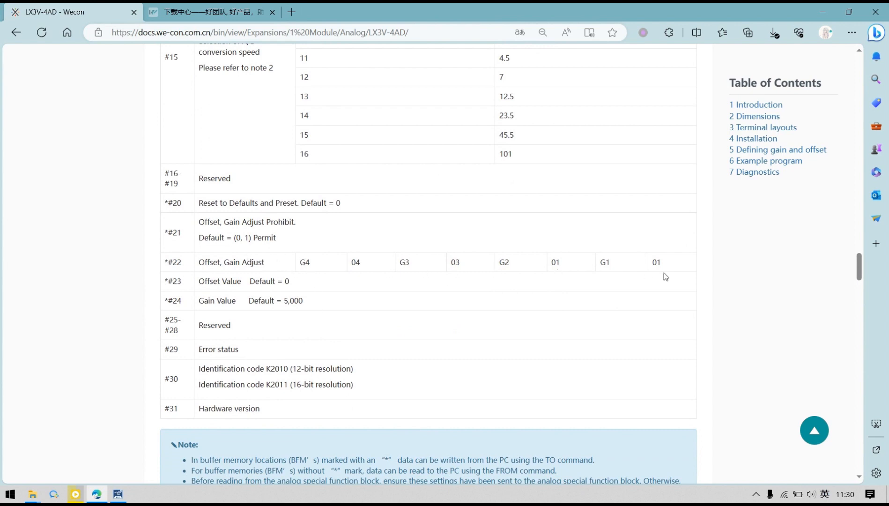
mouse_move(527, 295)
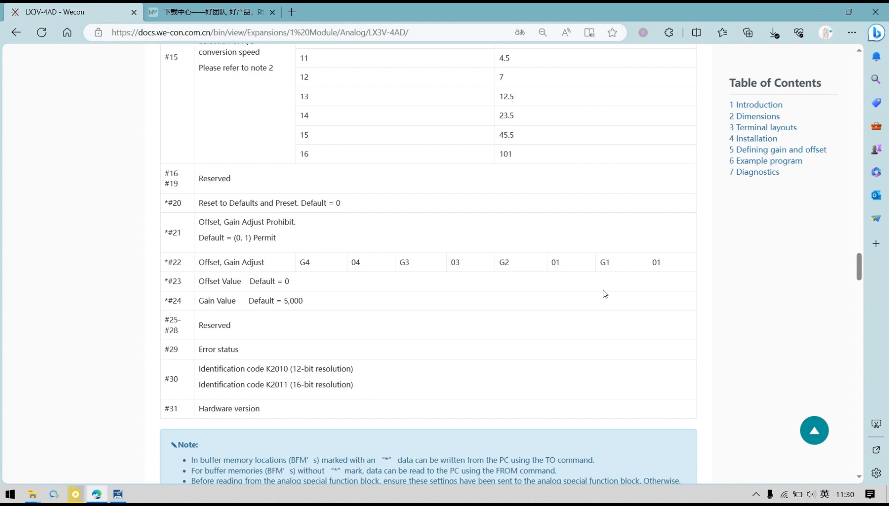
mouse_move(662, 266)
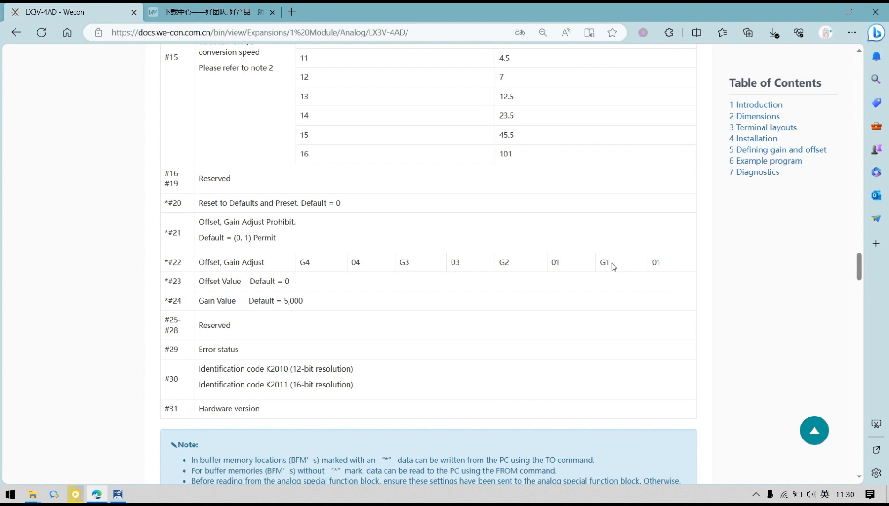
mouse_move(659, 273)
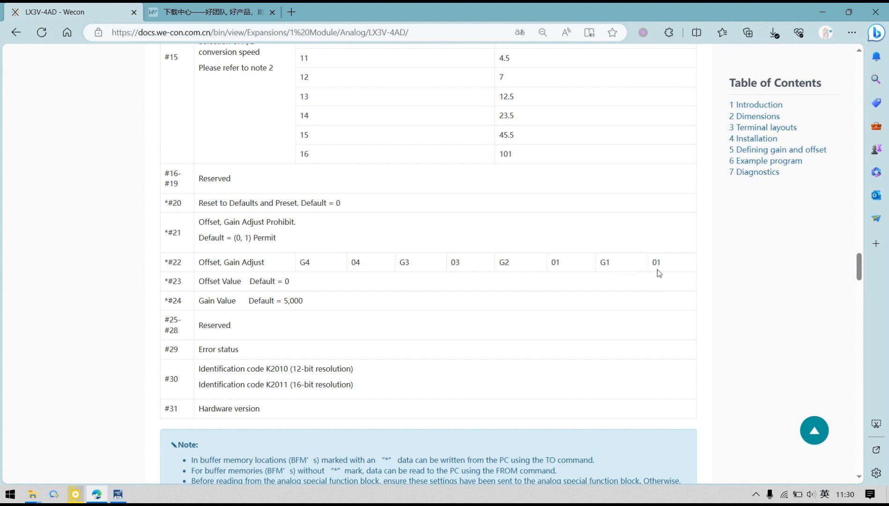
mouse_move(607, 263)
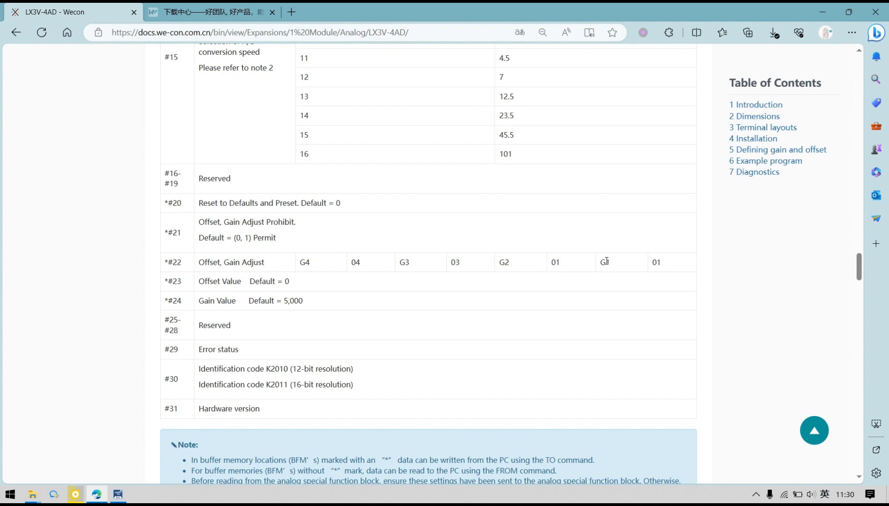
mouse_move(314, 187)
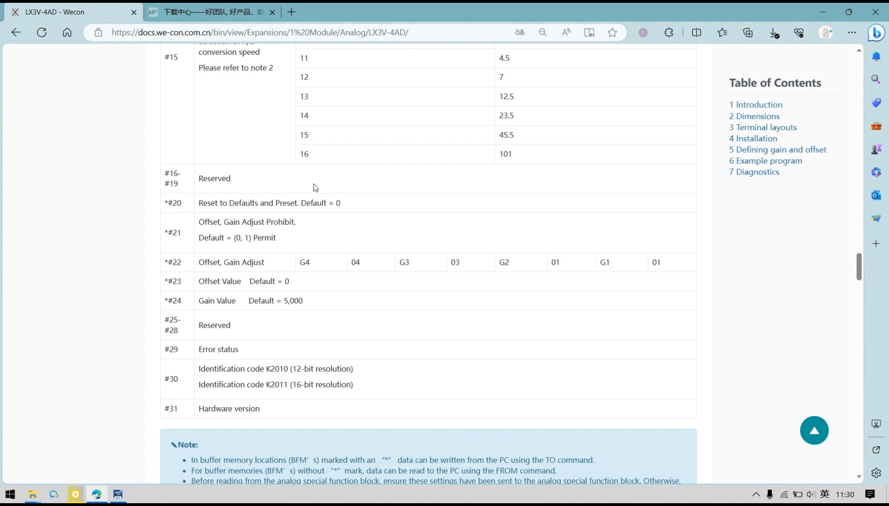
mouse_move(178, 269)
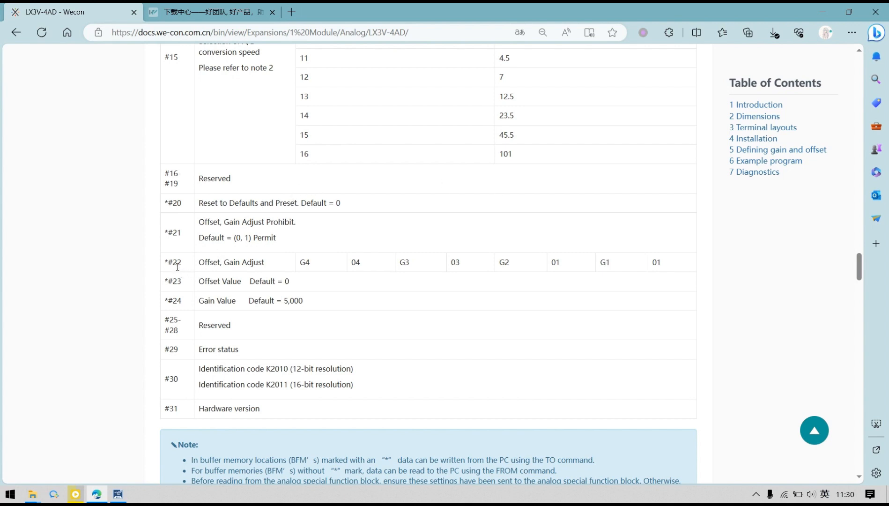
mouse_move(609, 238)
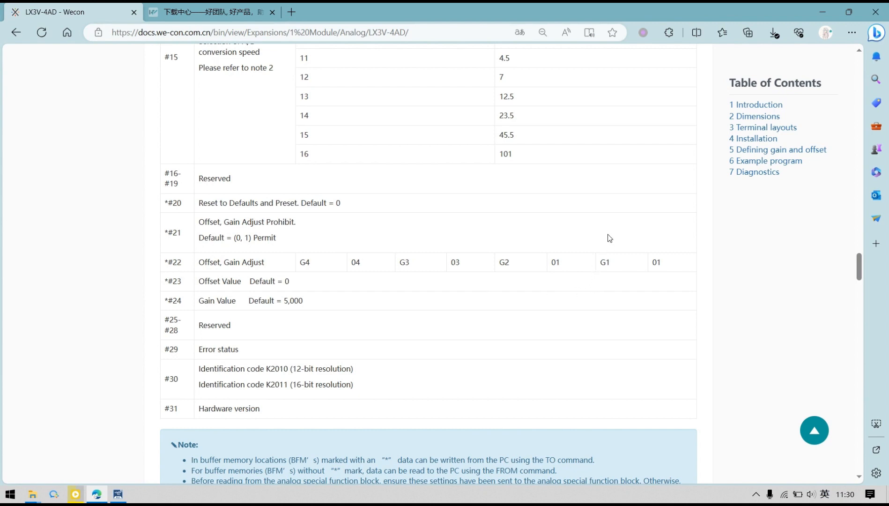
mouse_move(535, 274)
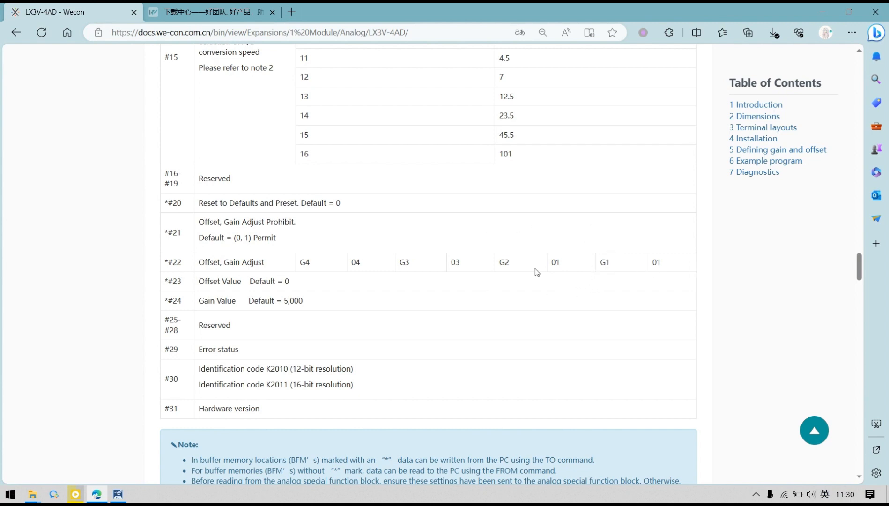
mouse_move(557, 291)
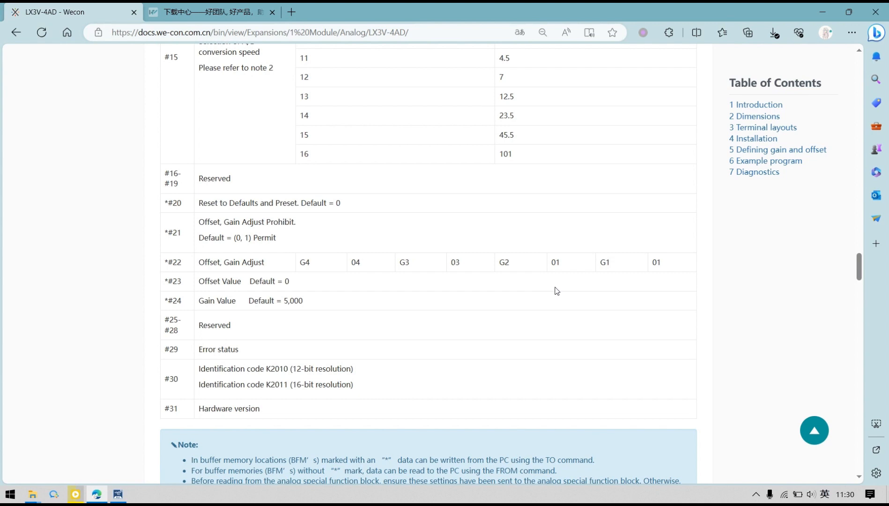
mouse_move(570, 276)
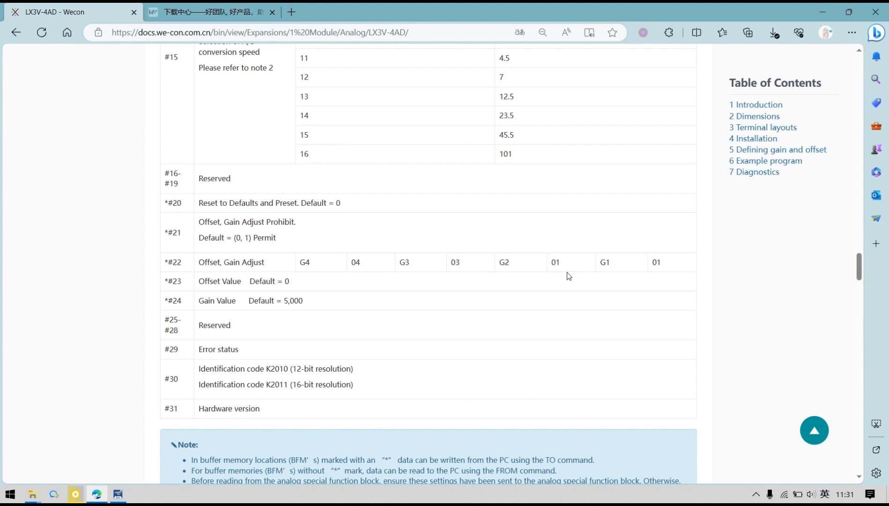
mouse_move(563, 268)
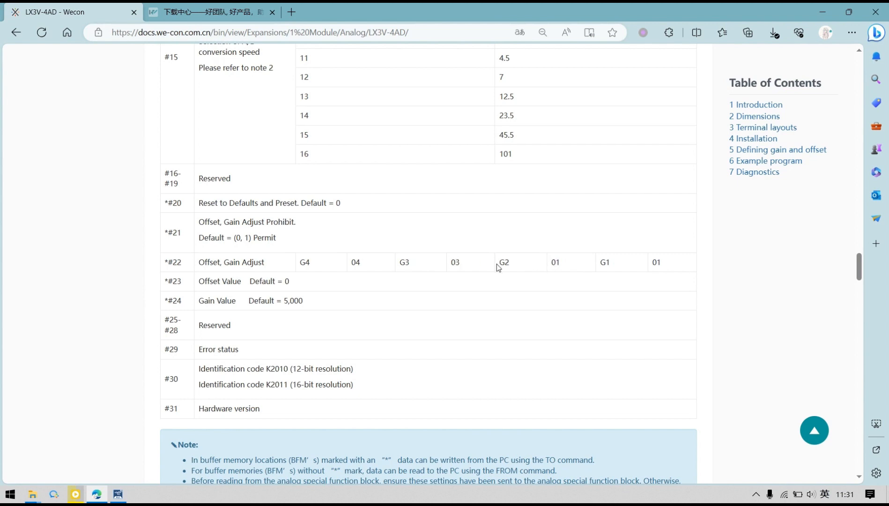
mouse_move(639, 260)
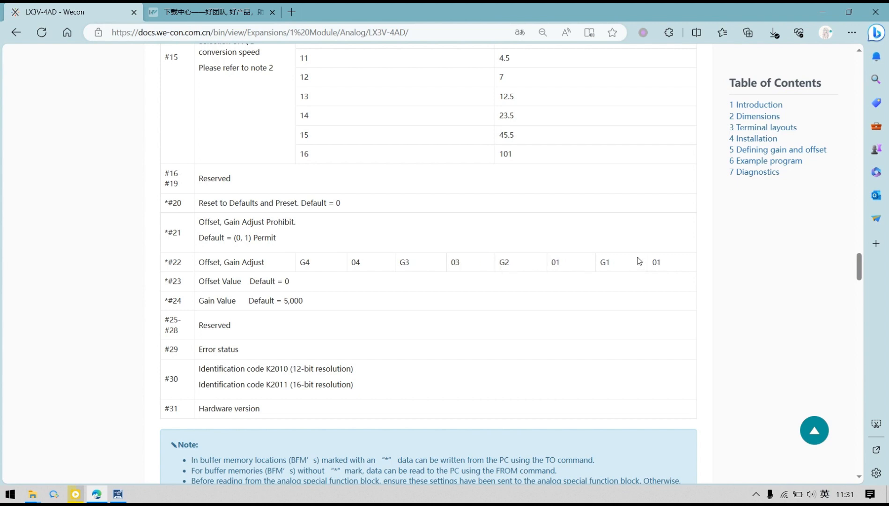
mouse_move(604, 261)
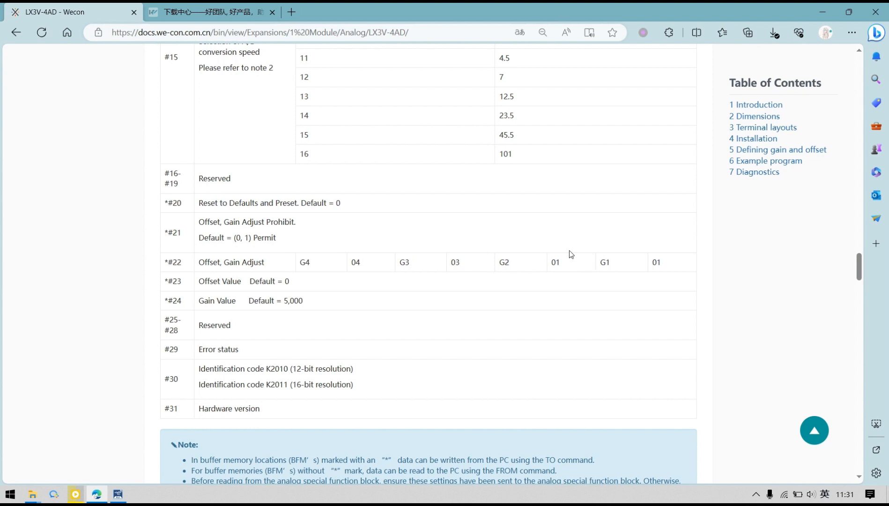
mouse_move(576, 253)
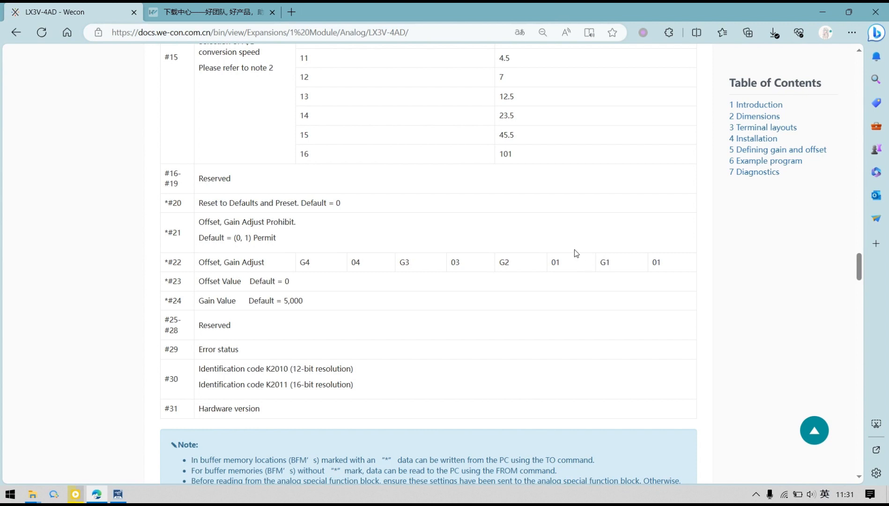
mouse_move(722, 126)
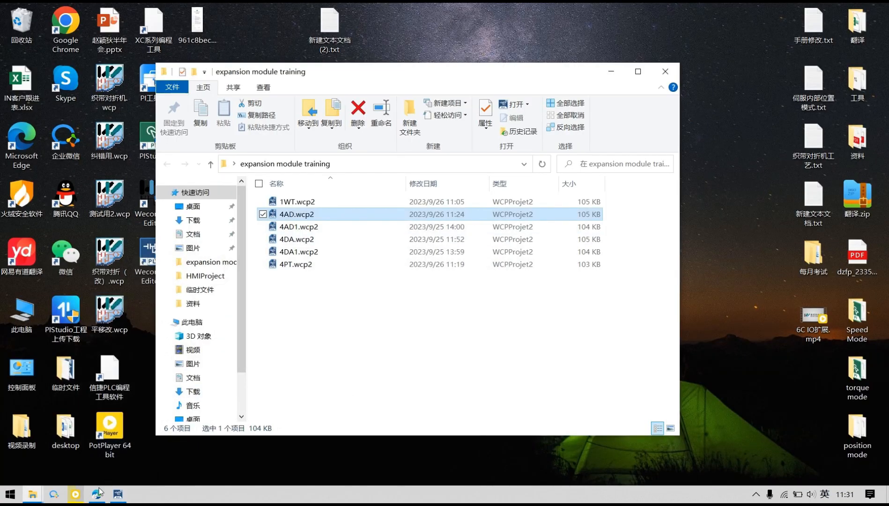
Reopen the 4AD.wcp2 project from File Explorer
double_click(294, 215)
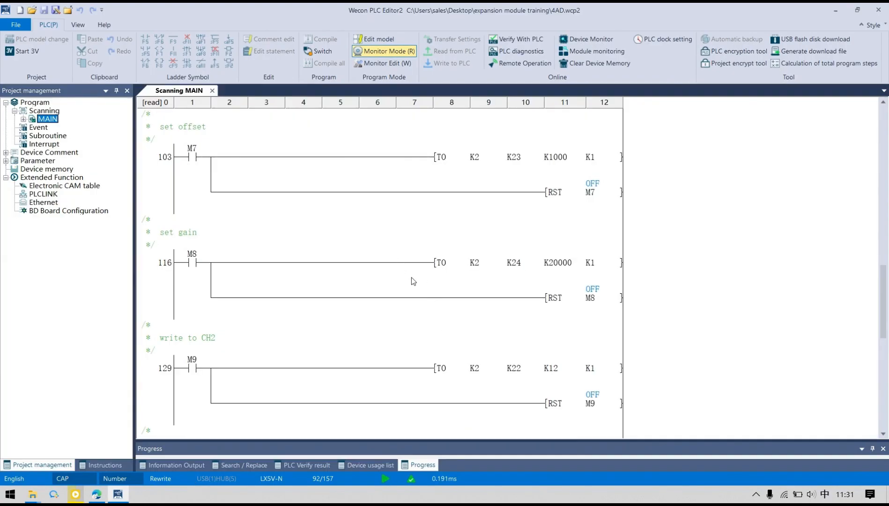
Scroll to the write to CH2 rung (TO K2 K22 K12 K1) and the FACTORY SETTING rung below
scroll(down, 3)
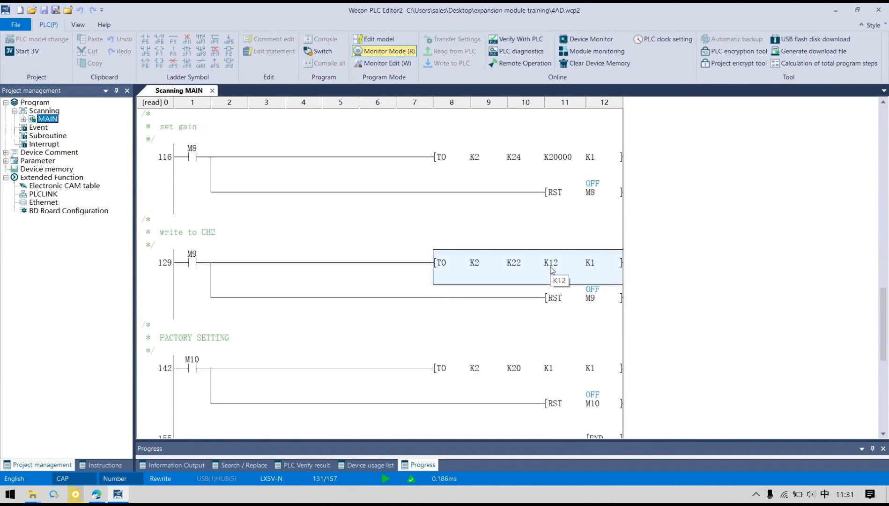
mouse_move(566, 275)
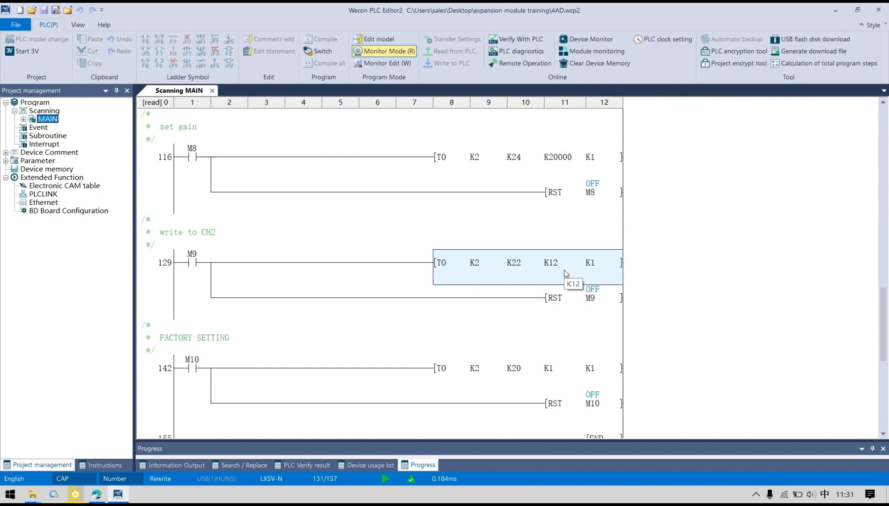
mouse_move(544, 274)
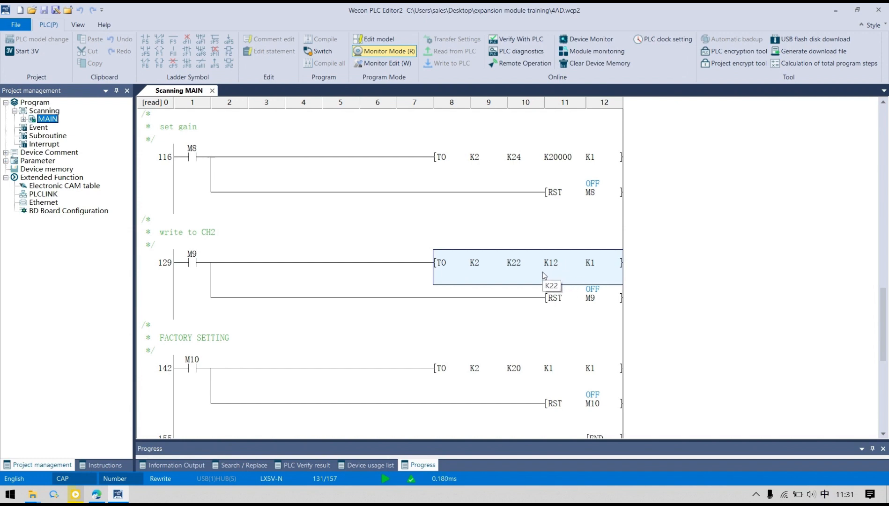
mouse_move(491, 263)
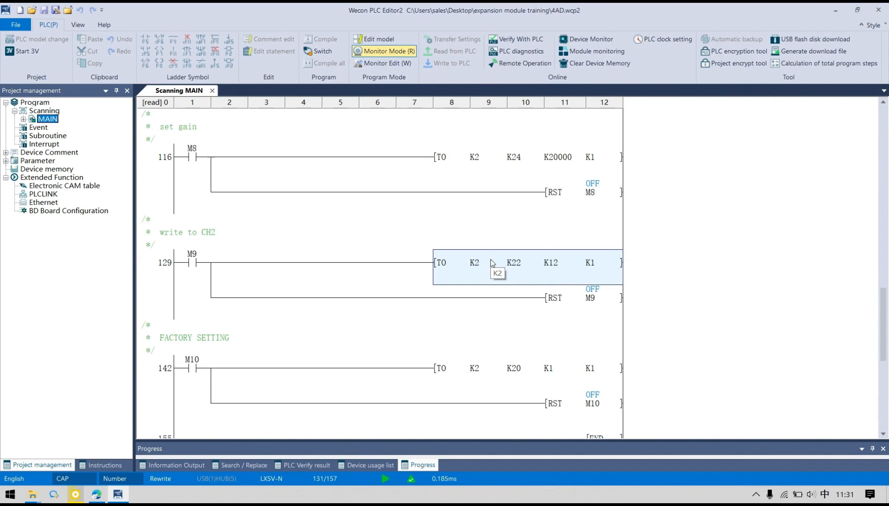
mouse_move(372, 286)
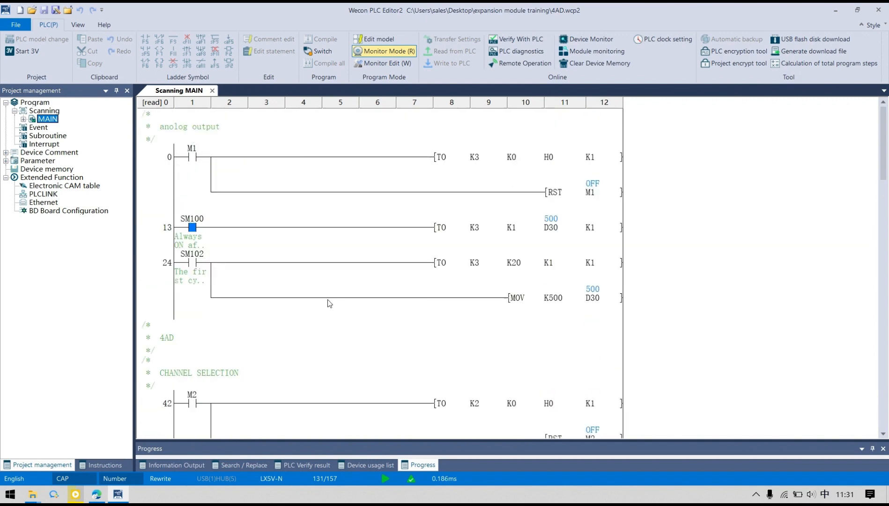
mouse_move(747, 231)
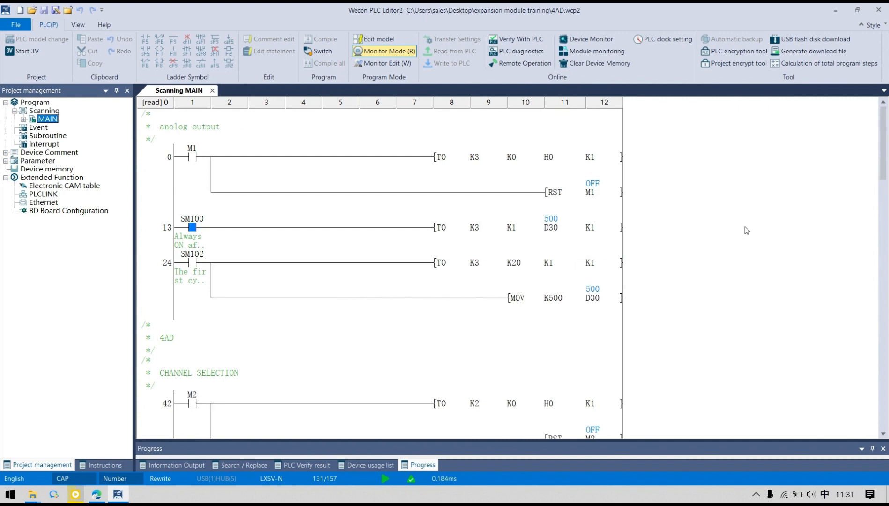
mouse_move(809, 238)
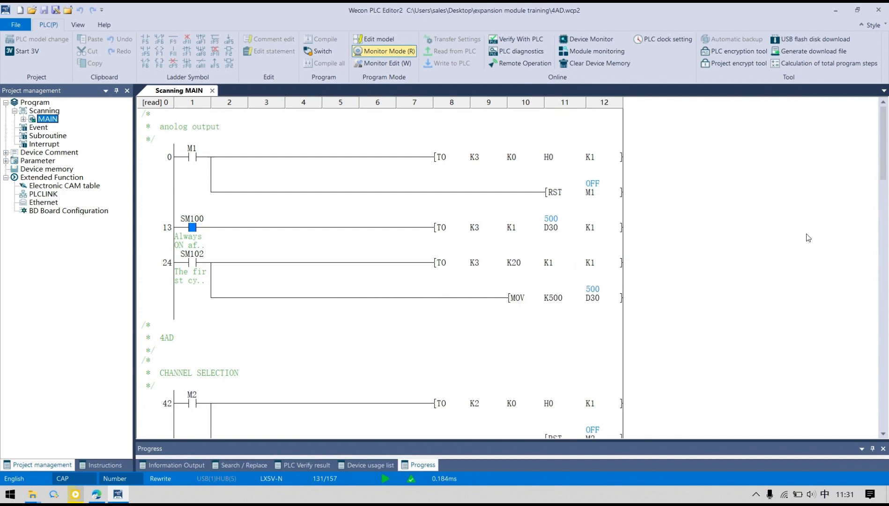